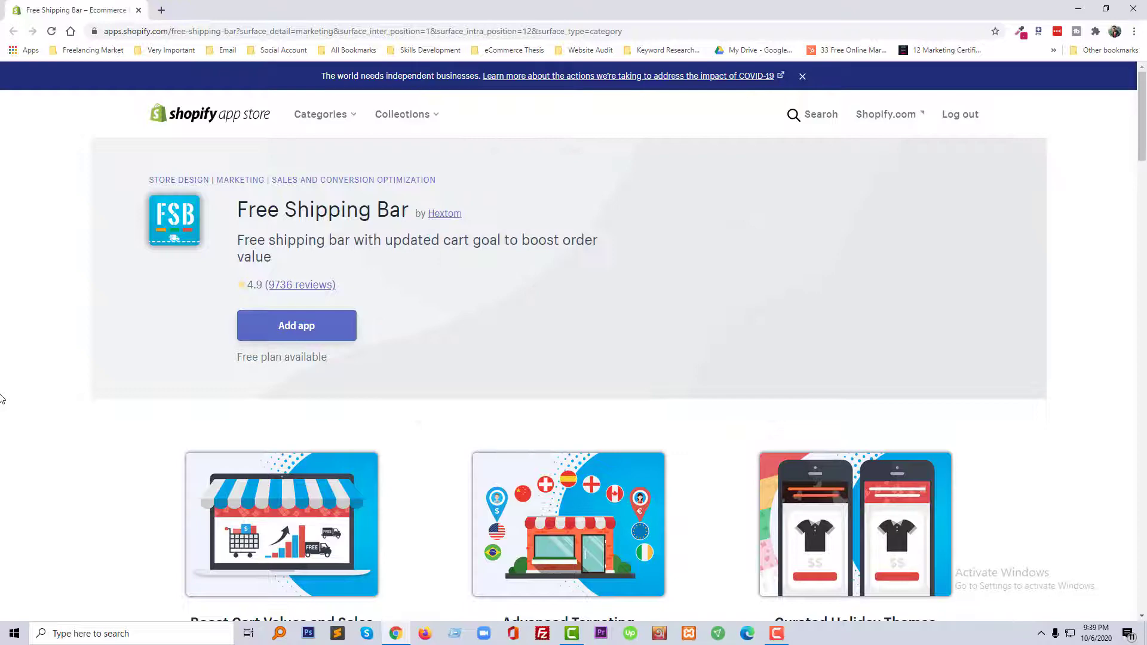
Step: Scroll the Free Shipping Bar listing to the free Basic and $9.99/month Premium plans
scroll("down", 3)
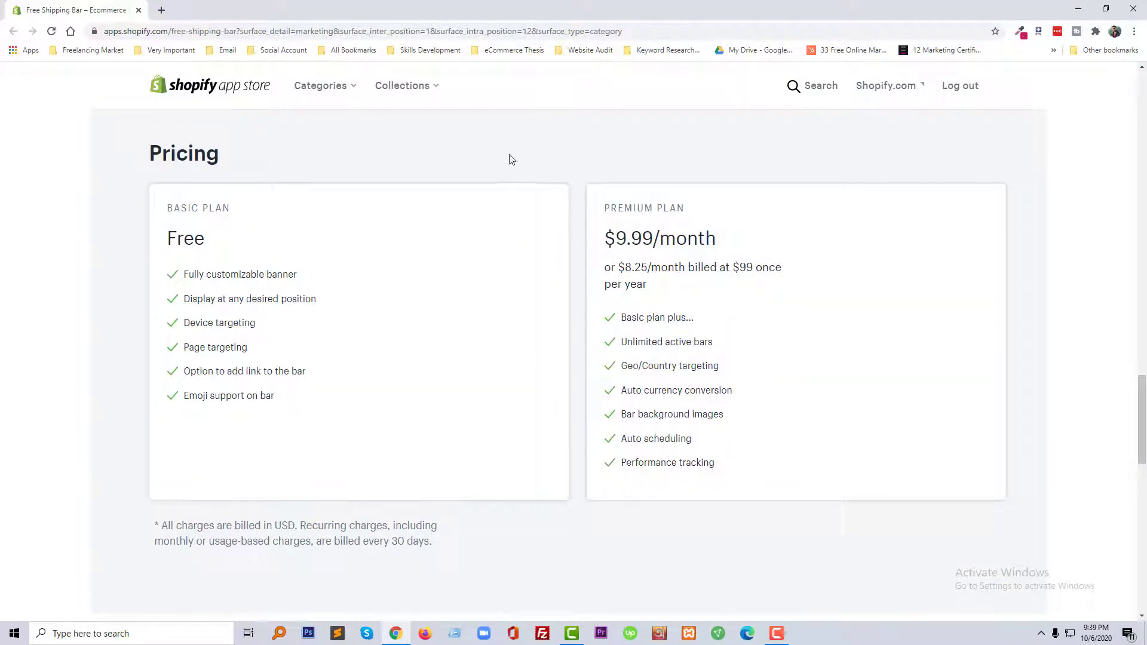
mouse_move(247, 237)
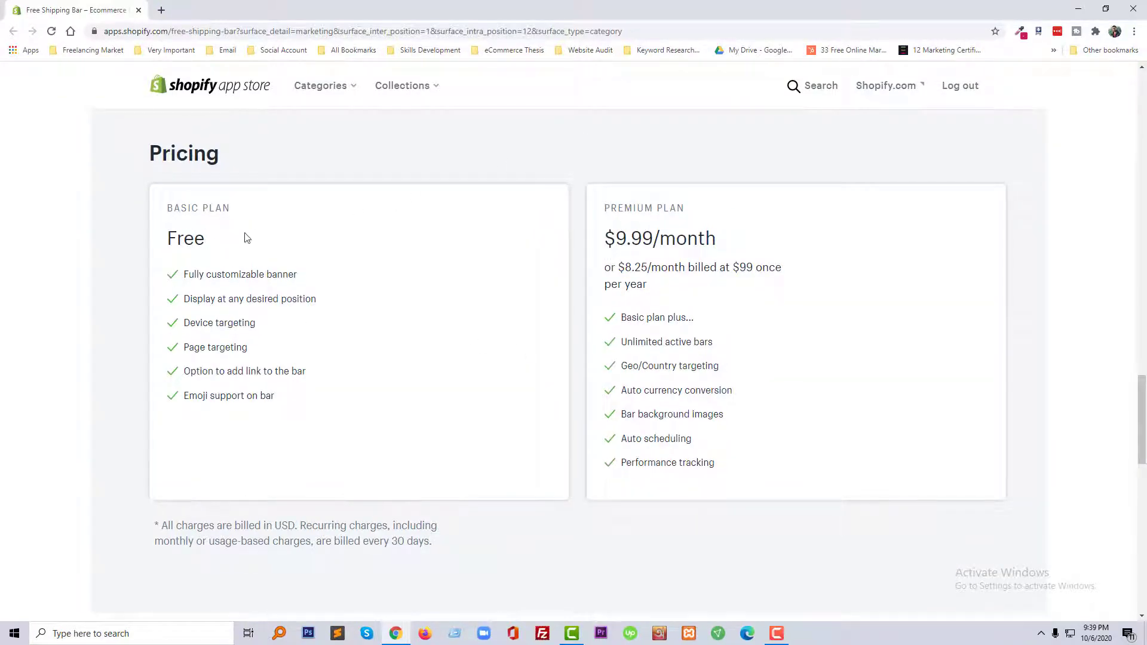
mouse_move(613, 238)
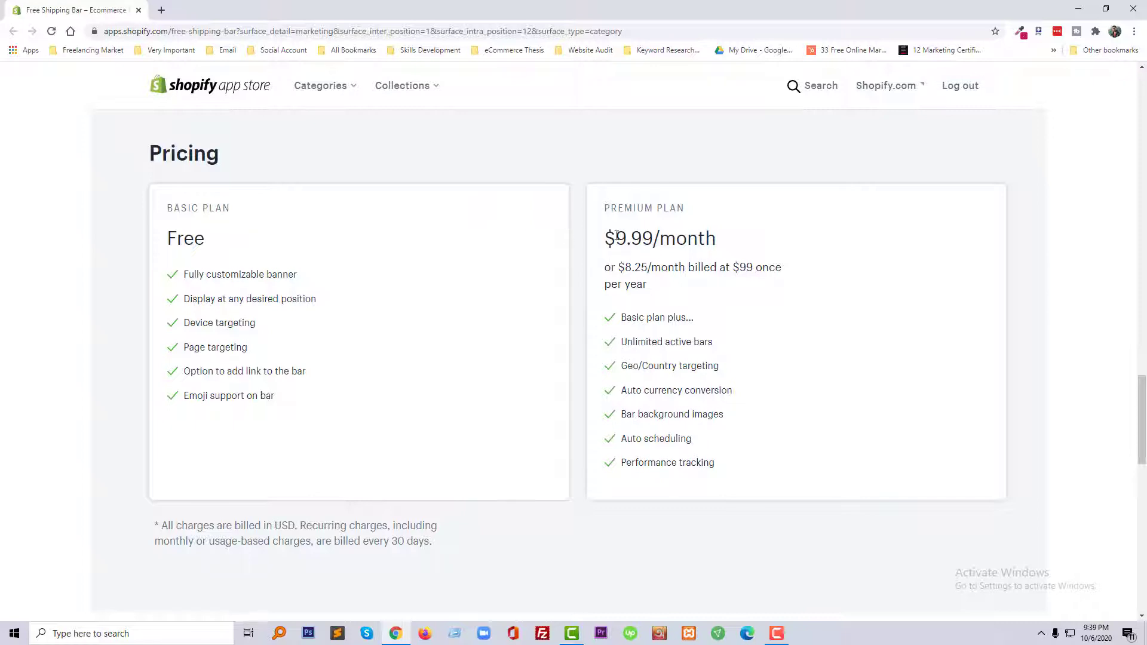
mouse_move(628, 261)
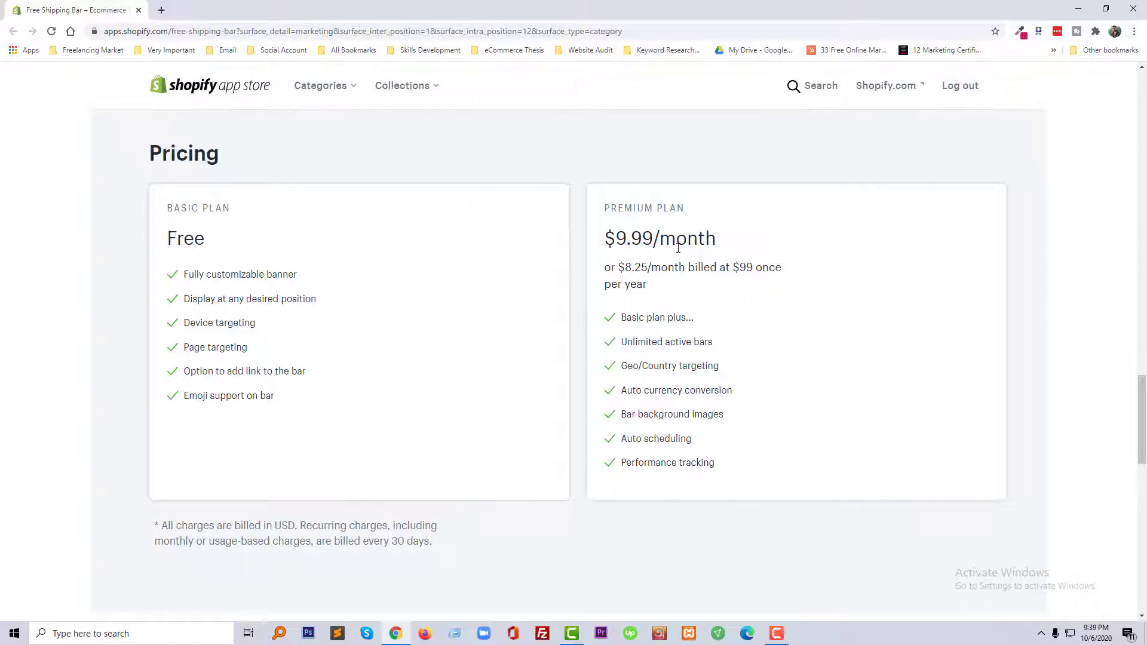
key("f11")
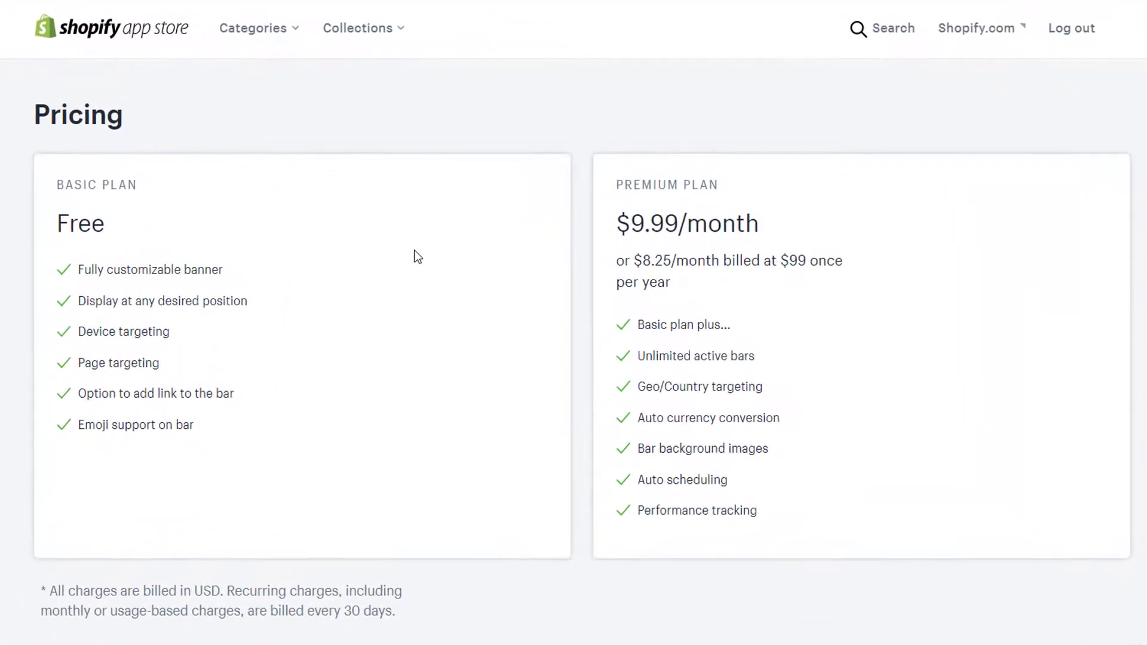
mouse_move(102, 286)
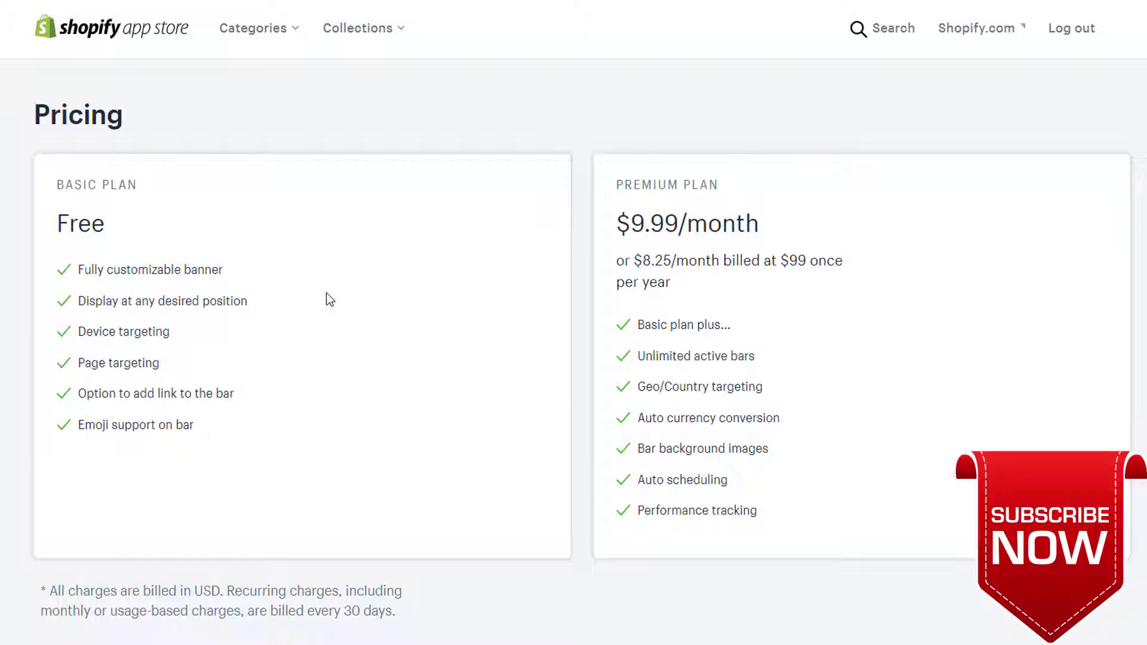
mouse_move(901, 354)
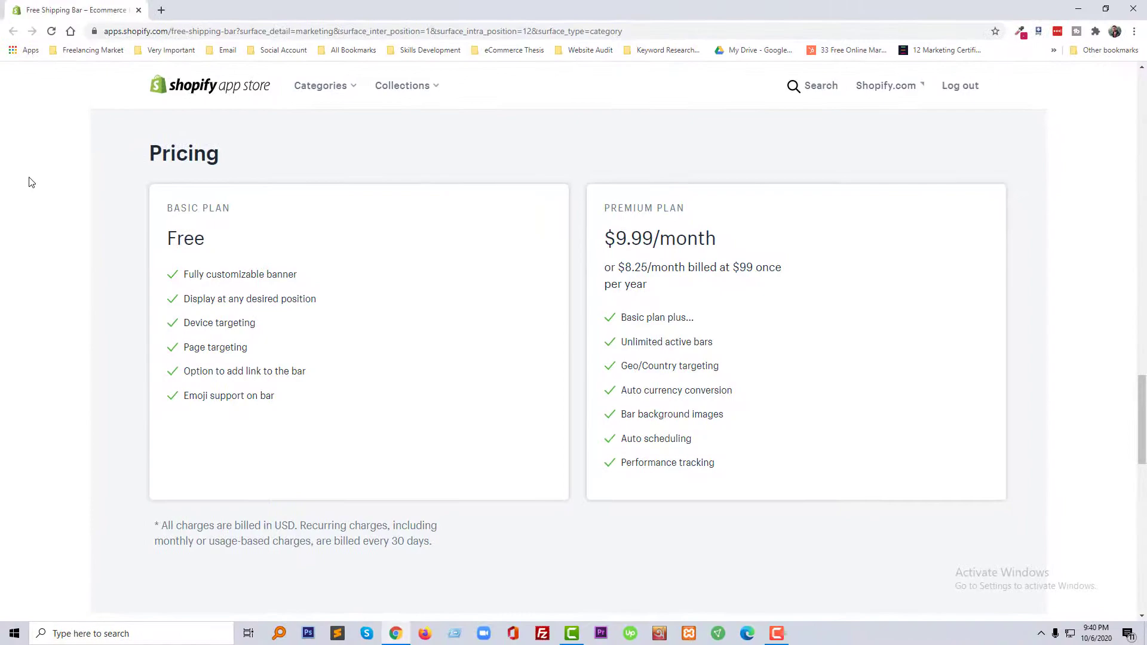
mouse_move(174, 58)
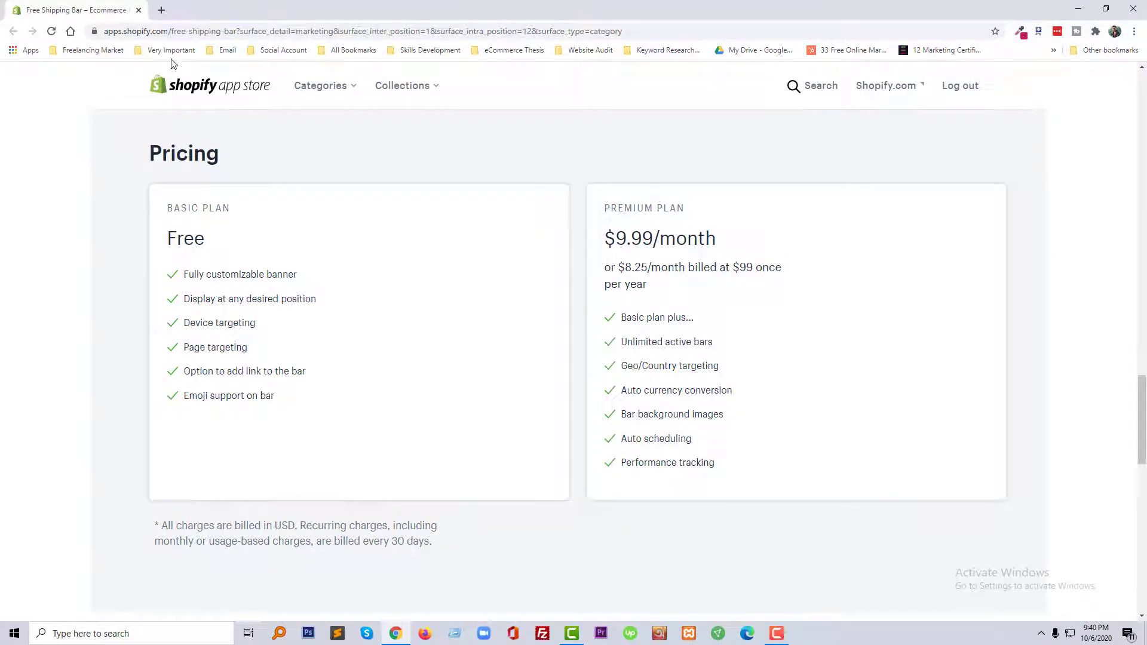
Step: Return to the listing top, select the 'Free Shipping Bar' title, and start a new tab
scroll("up", 3)
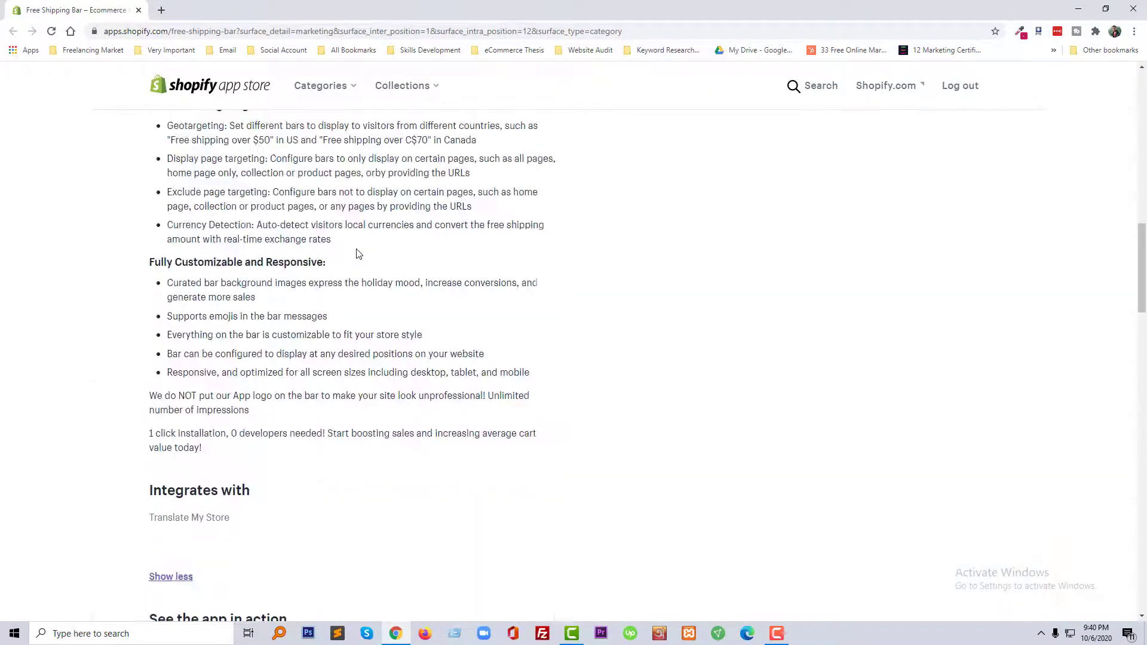
scroll("up", 3)
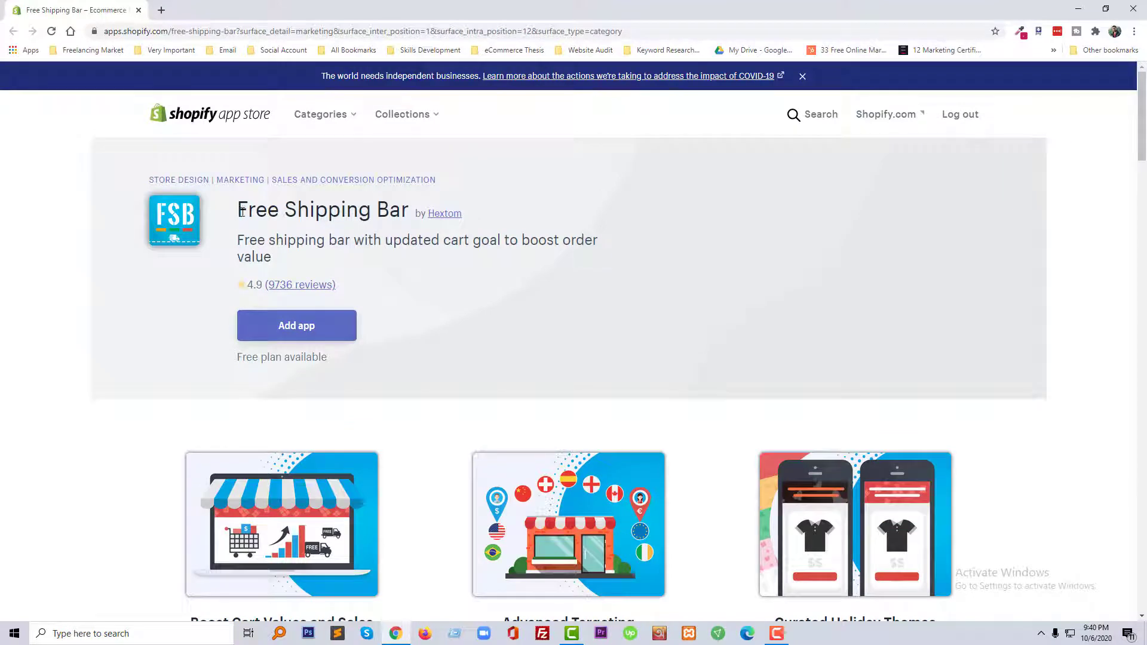
double_click(323, 209)
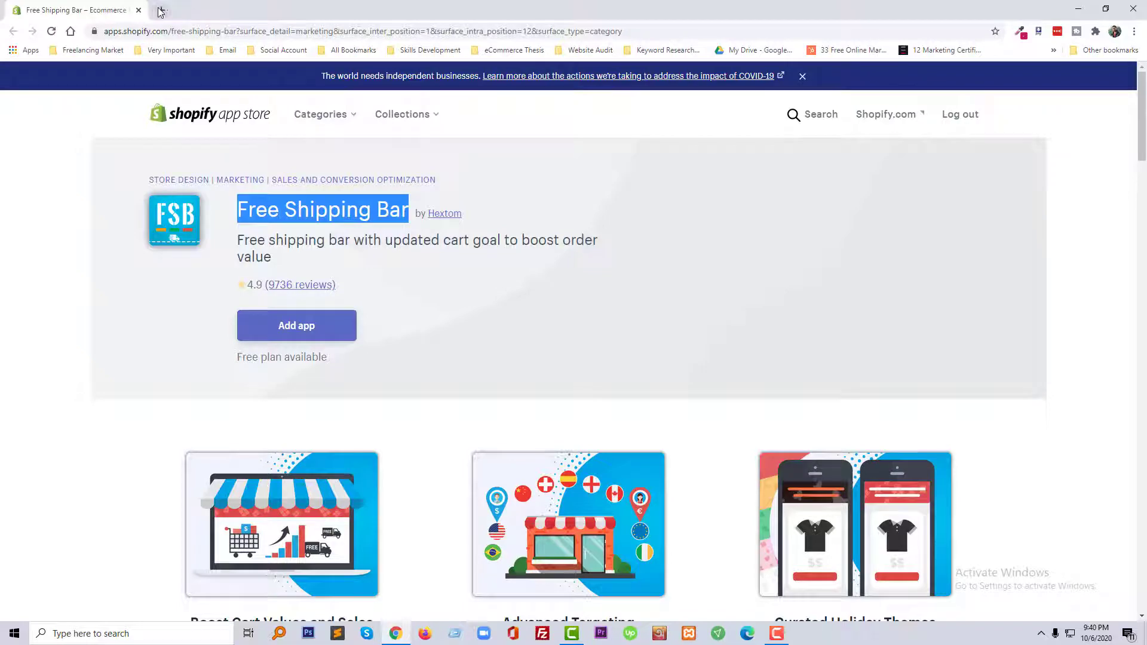
left_click(159, 10)
type("sh")
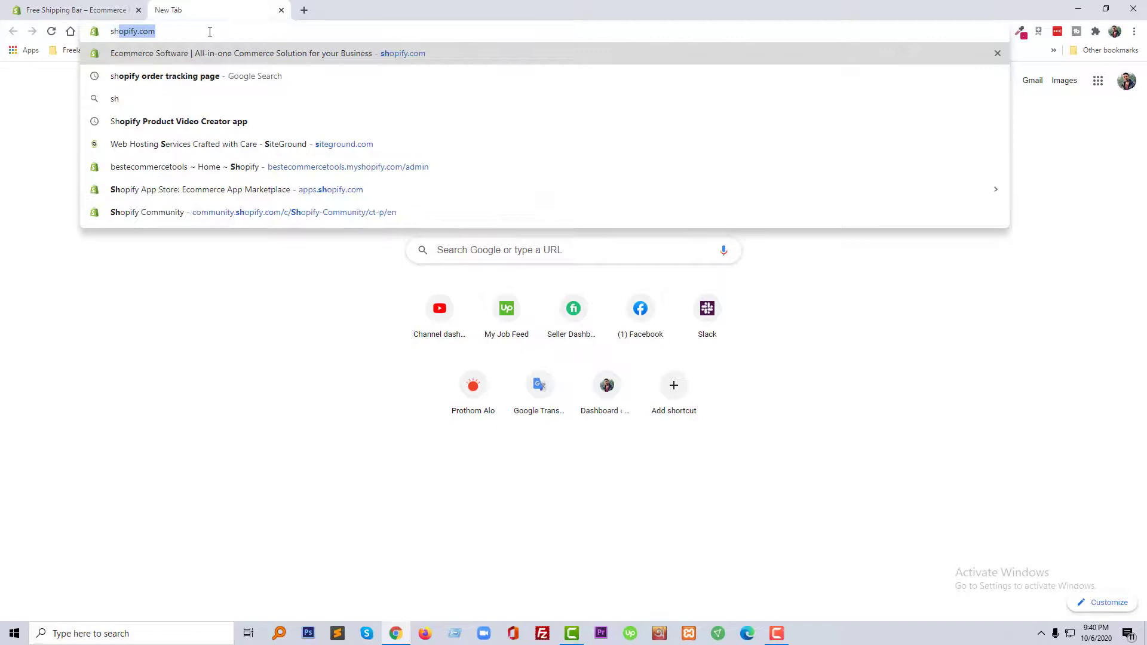
Step: Reach the store admin via shopify.com and view its nine installed apps
left_click(268, 166)
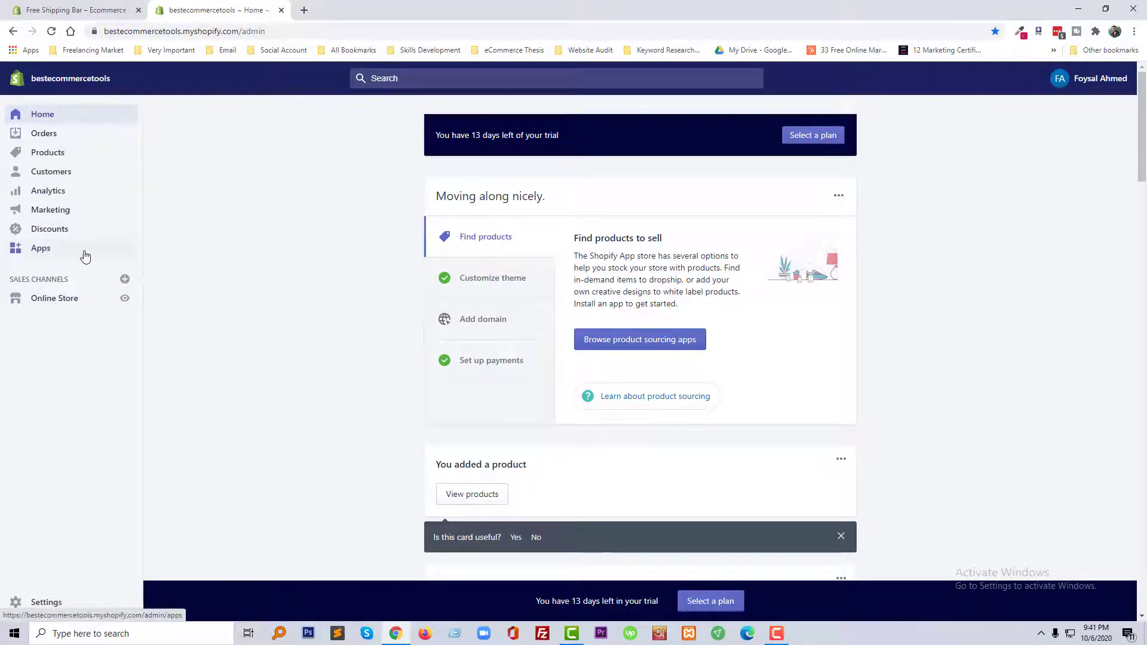
left_click(40, 248)
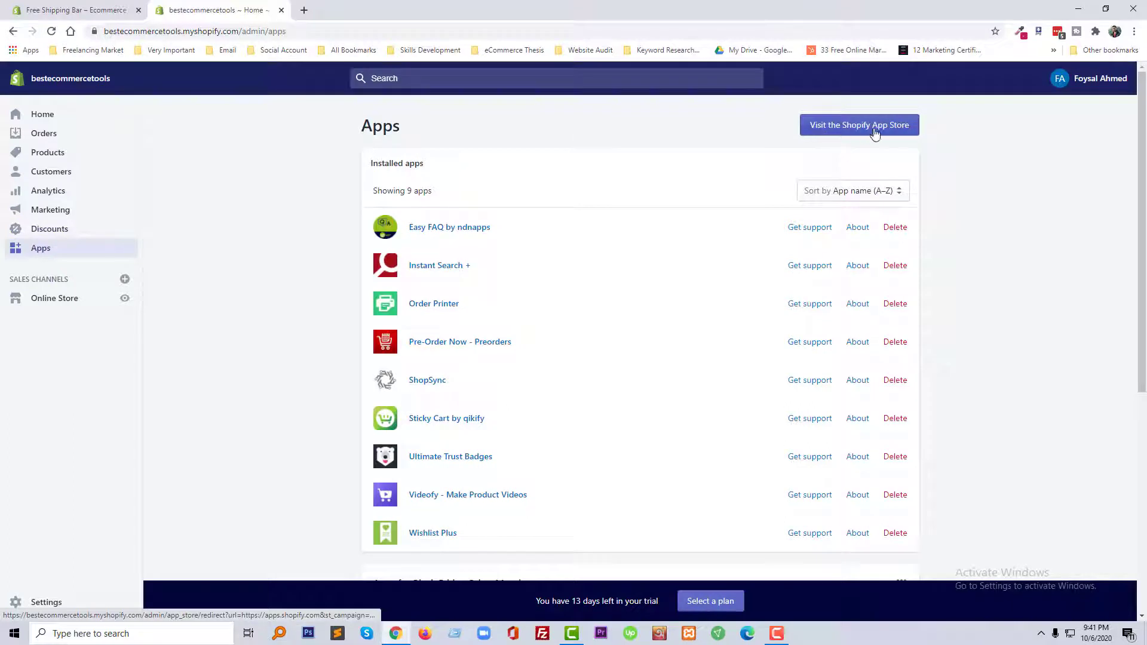
Step: Search the App Store for 'Free Shipping Bar' and open Hextom's listing
left_click(859, 124)
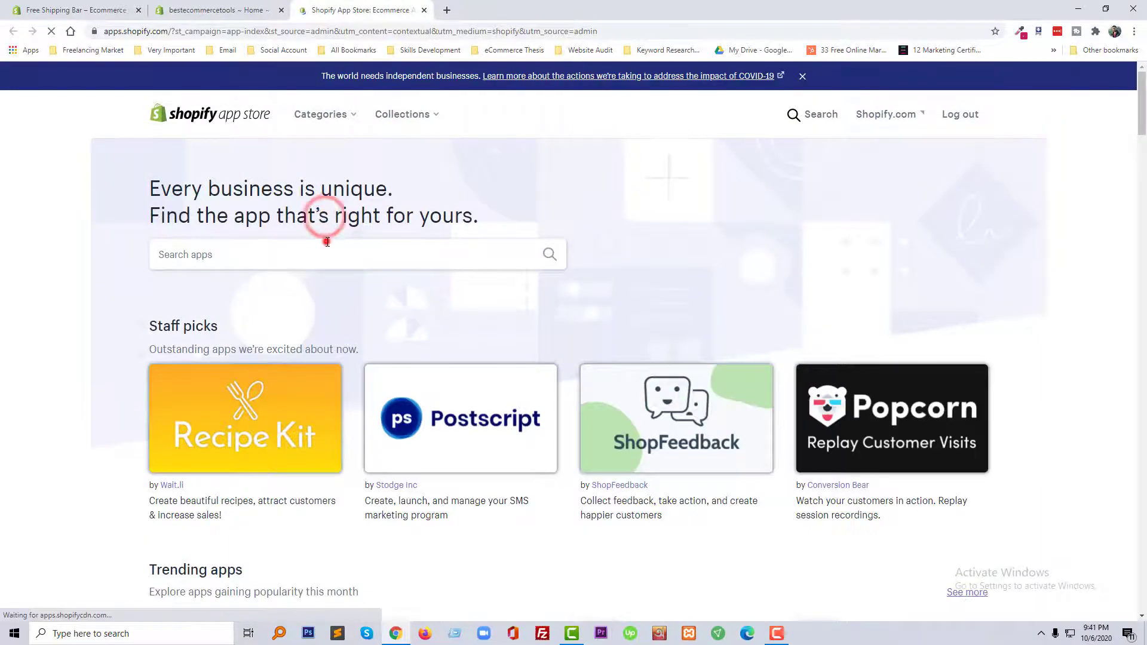
type("Free Shipping Bar")
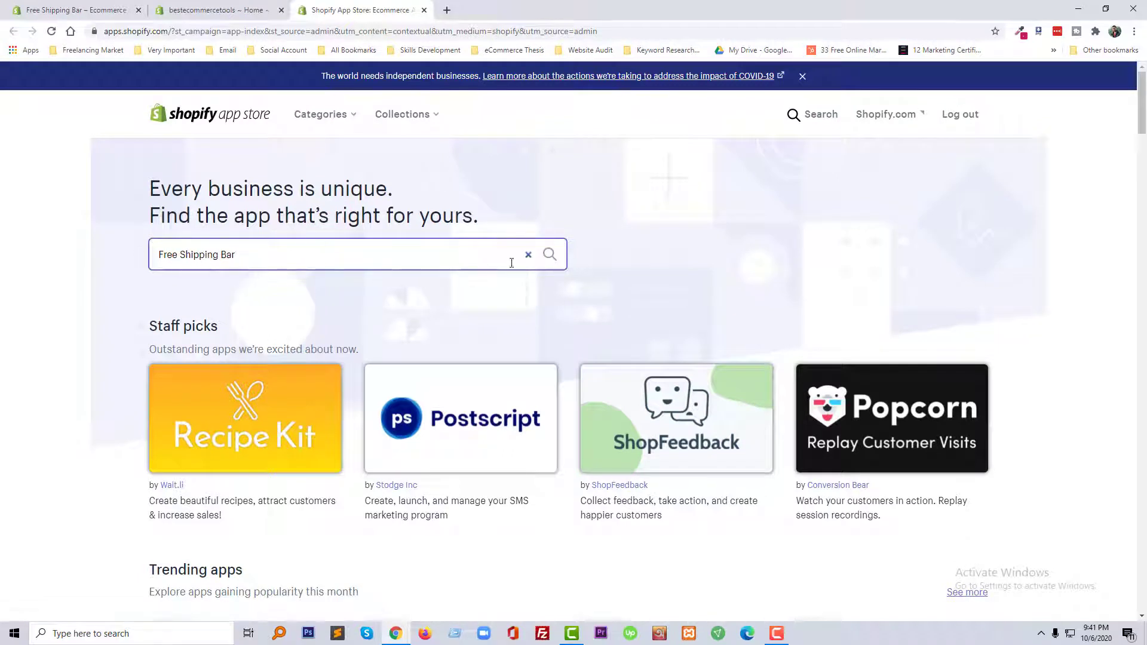
left_click(550, 255)
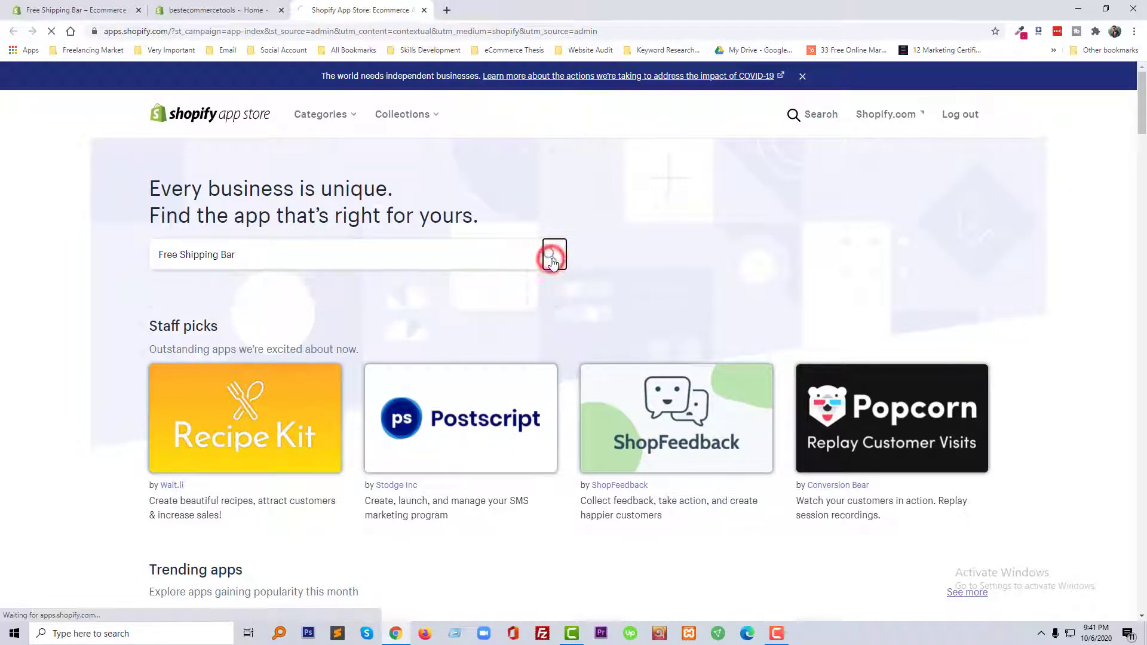
left_click(552, 254)
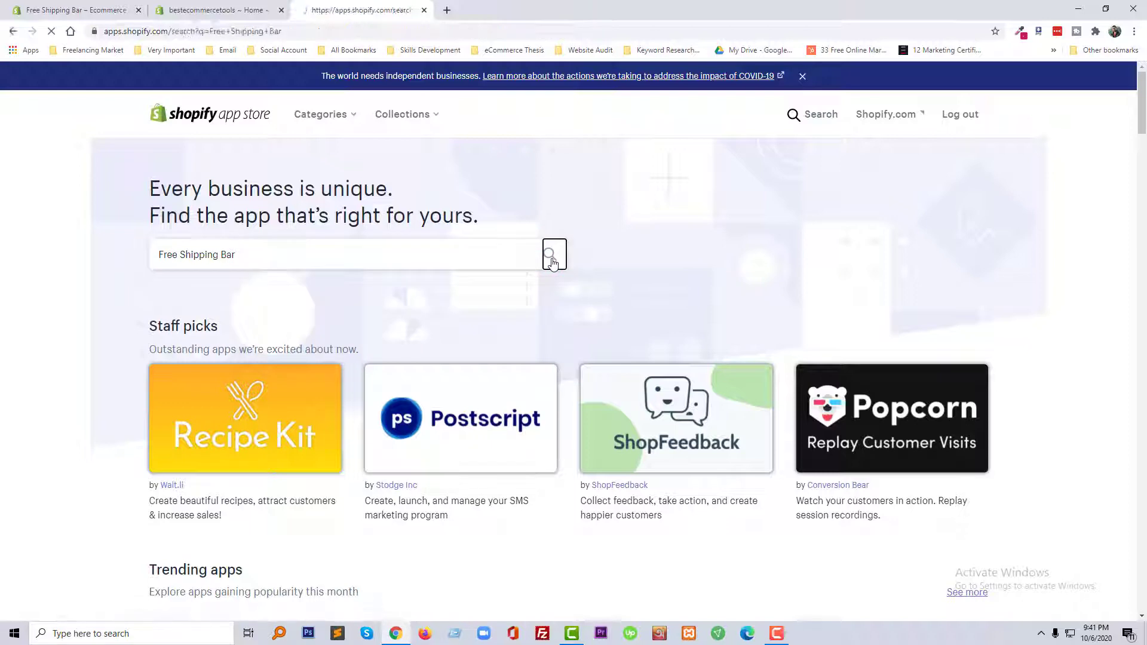
left_click(554, 255)
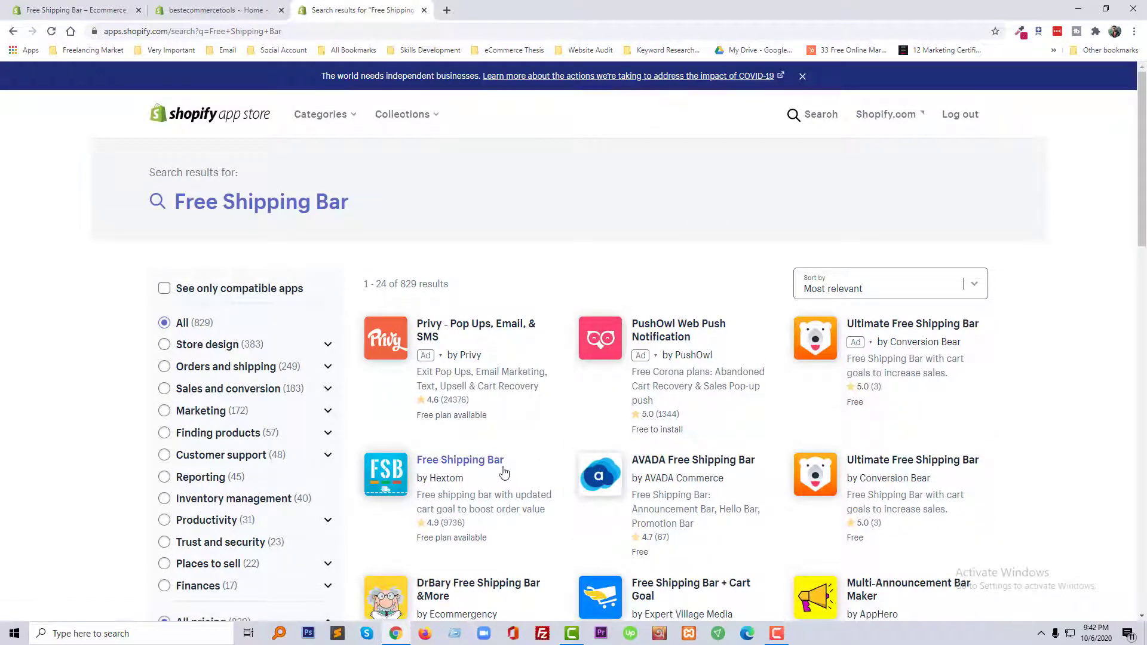
mouse_move(420, 496)
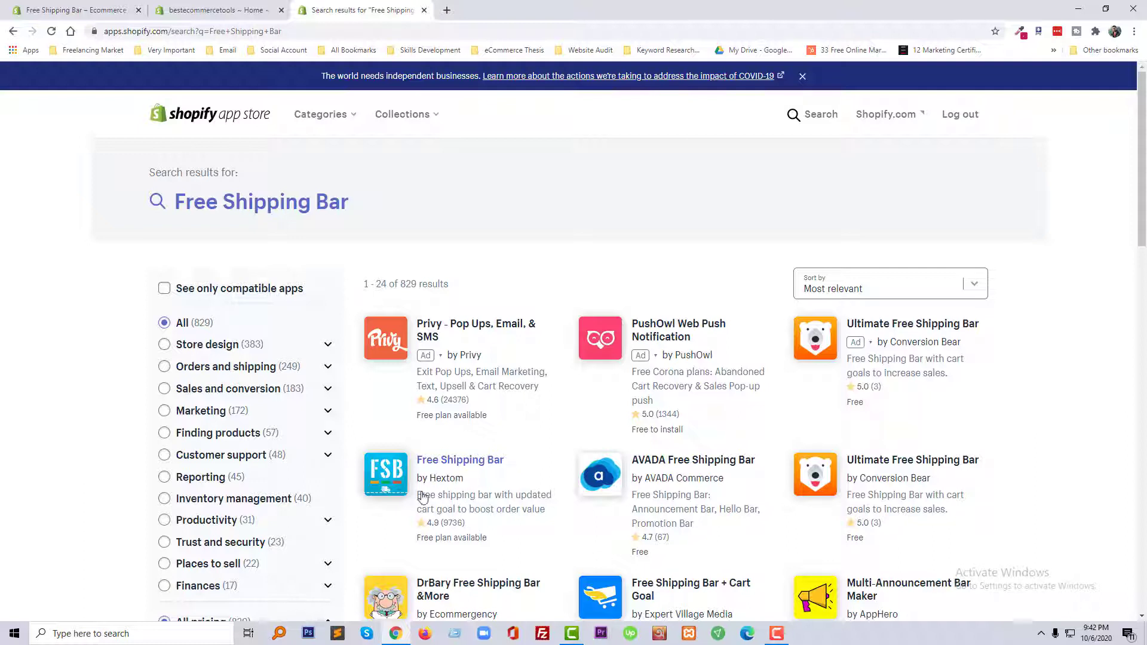
mouse_move(469, 487)
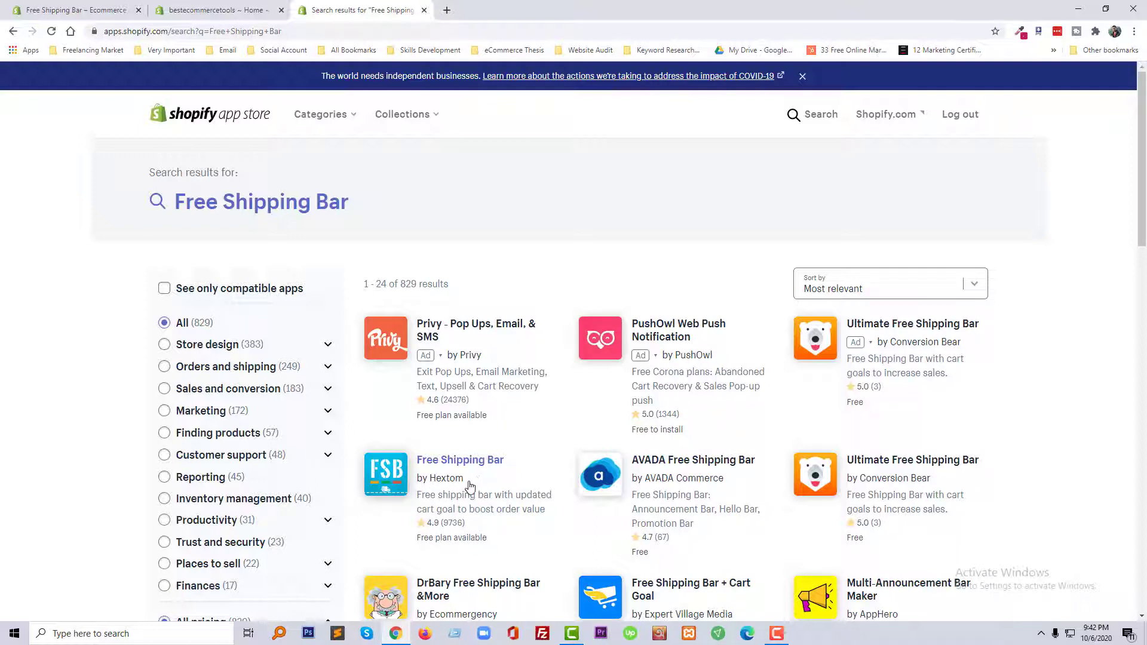
mouse_move(460, 460)
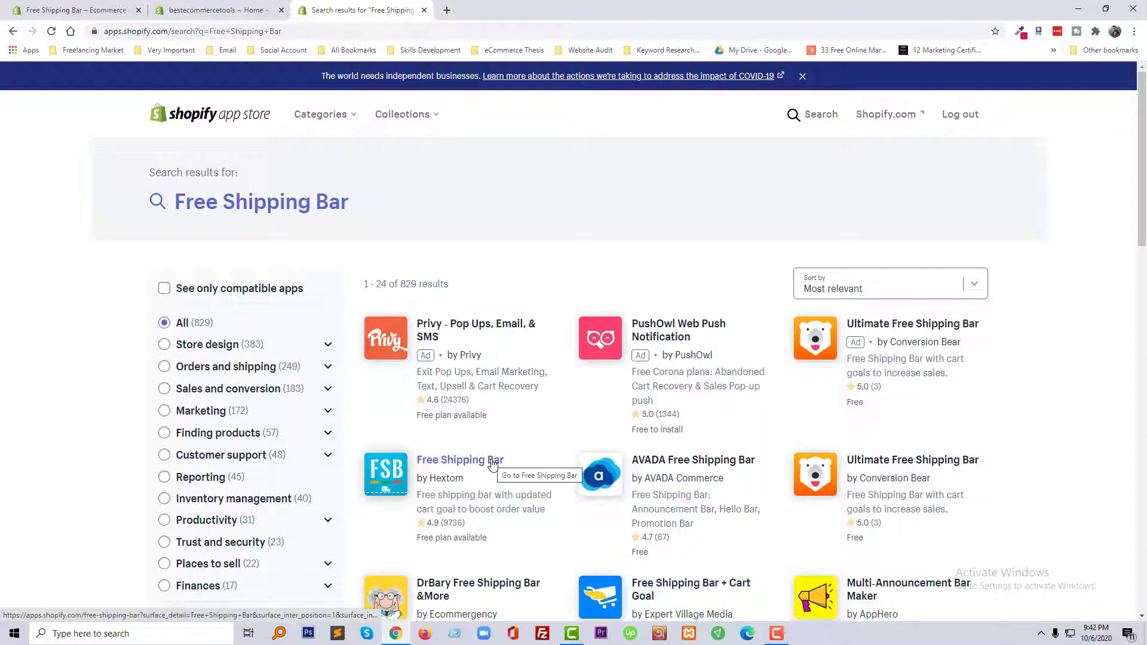
left_click(459, 459)
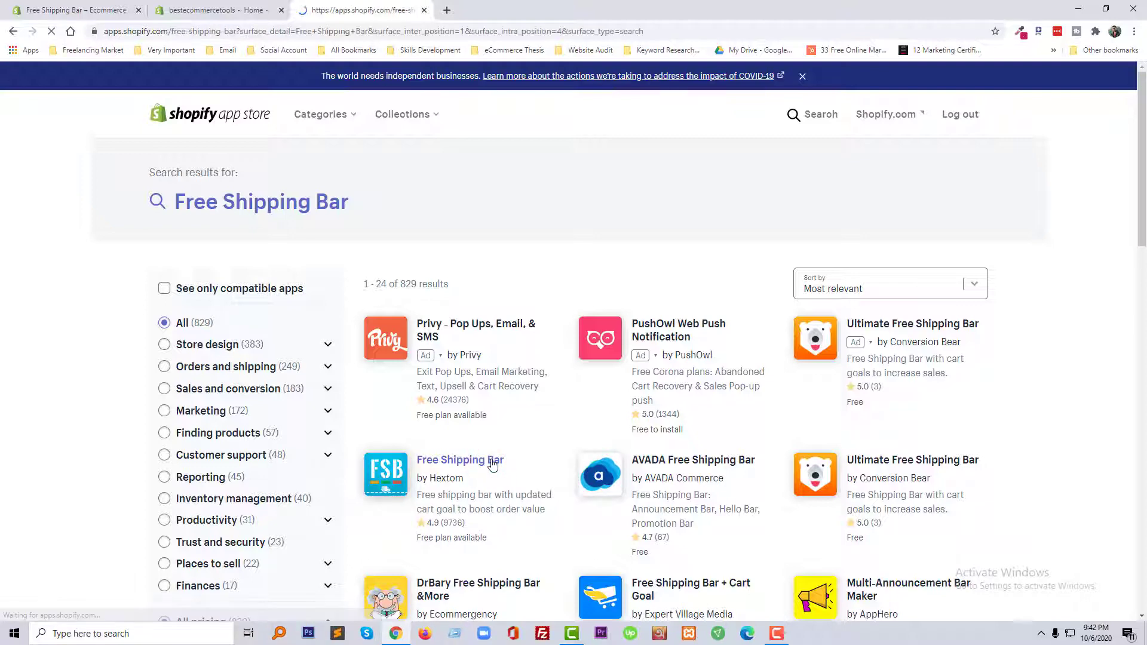
left_click(459, 460)
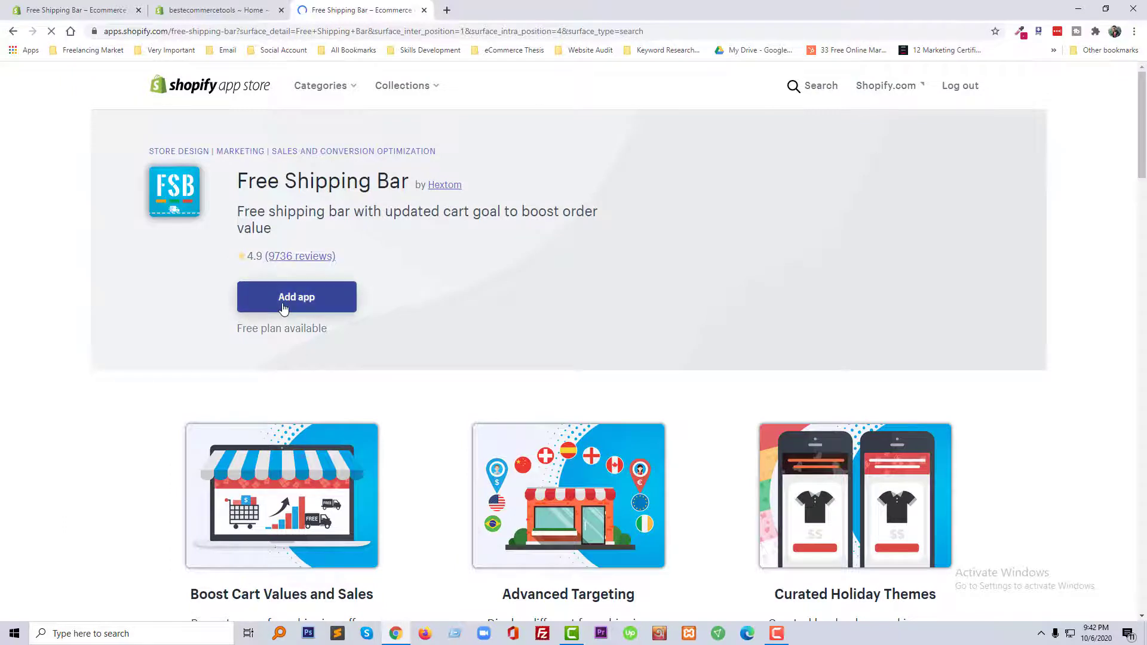
Step: Add Free Shipping Bar and approve the install with account-data and online-store permissions
left_click(297, 297)
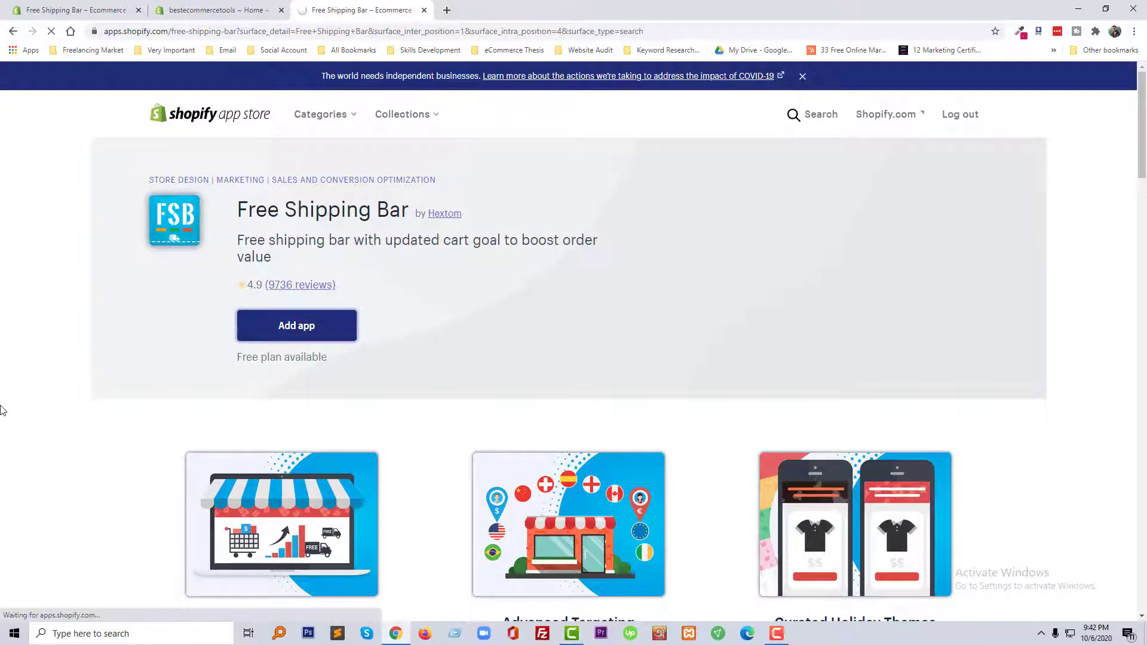
left_click(296, 326)
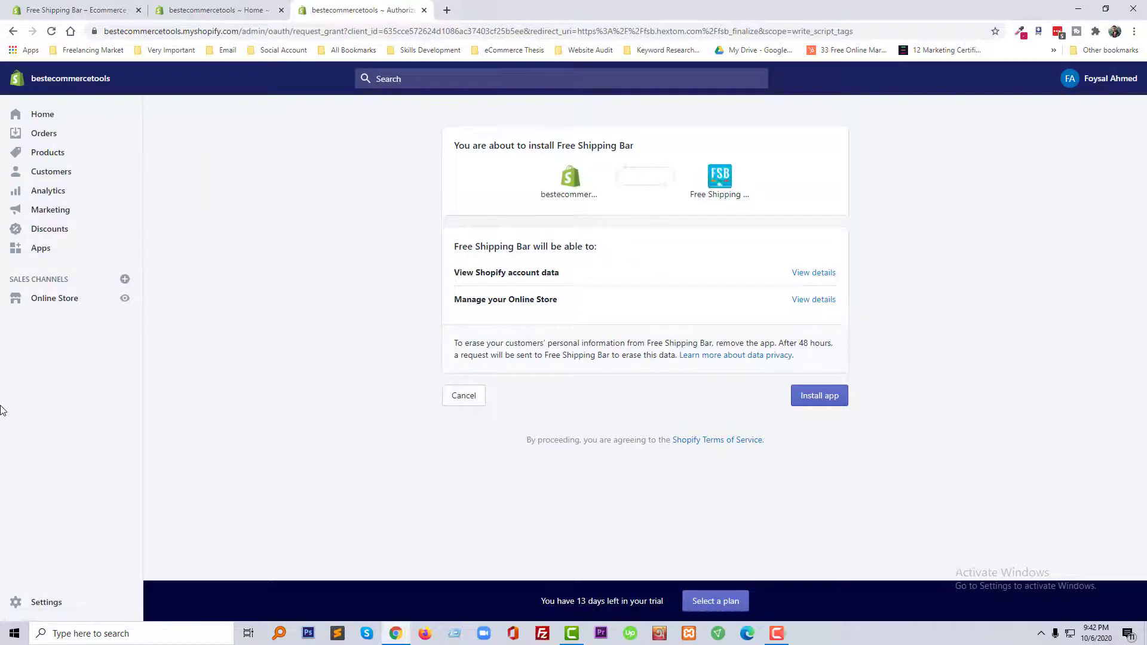
left_click(818, 394)
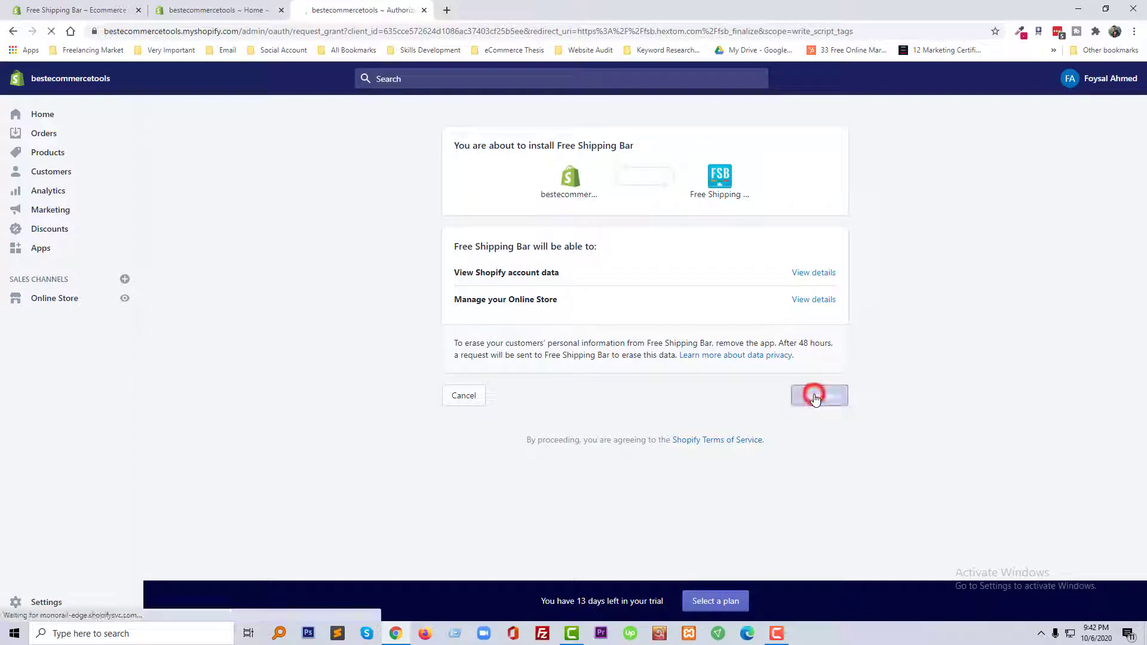
left_click(818, 395)
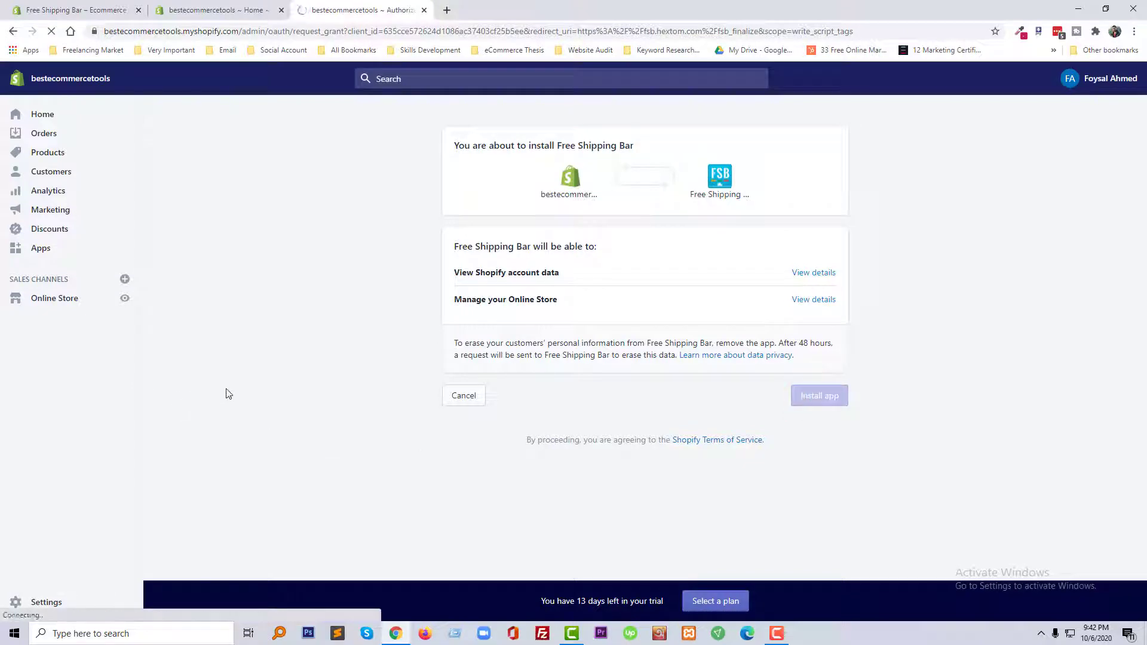
Step: Choose Create New Bar on the FSB dashboard to reach the bar templates
left_click(818, 395)
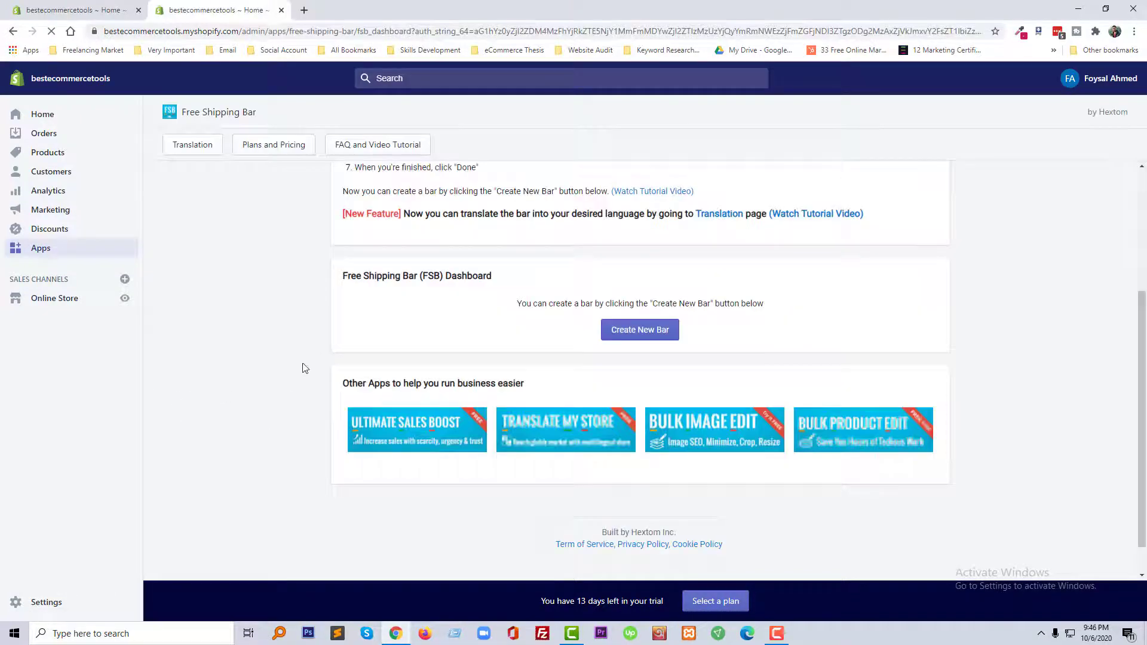
scroll("up", 3)
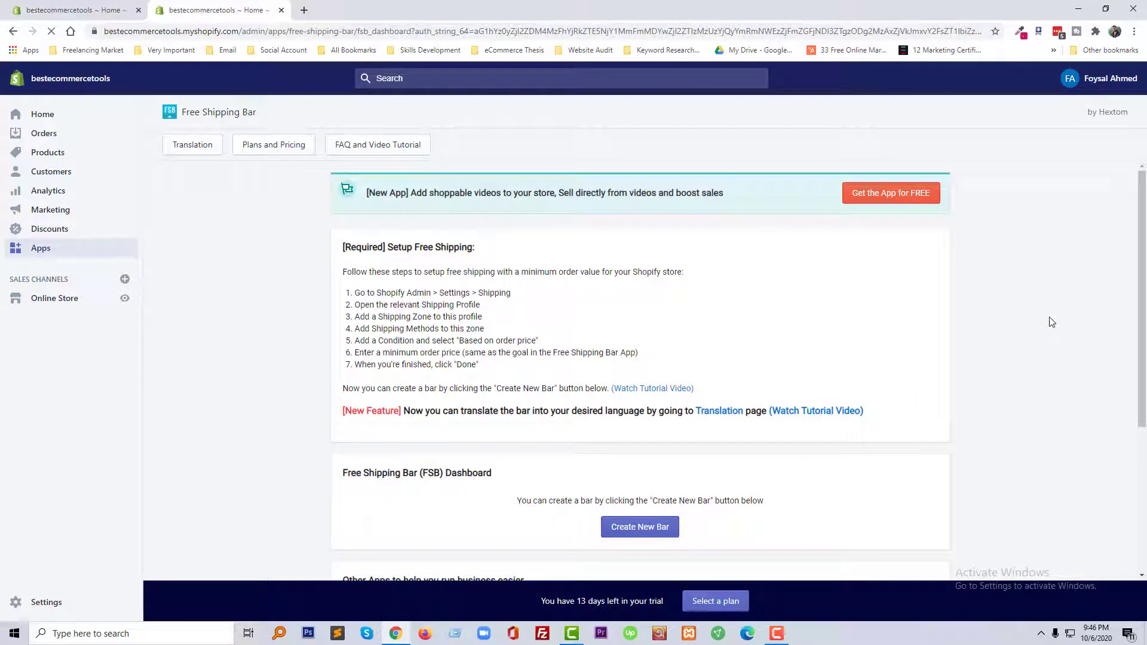
mouse_move(435, 466)
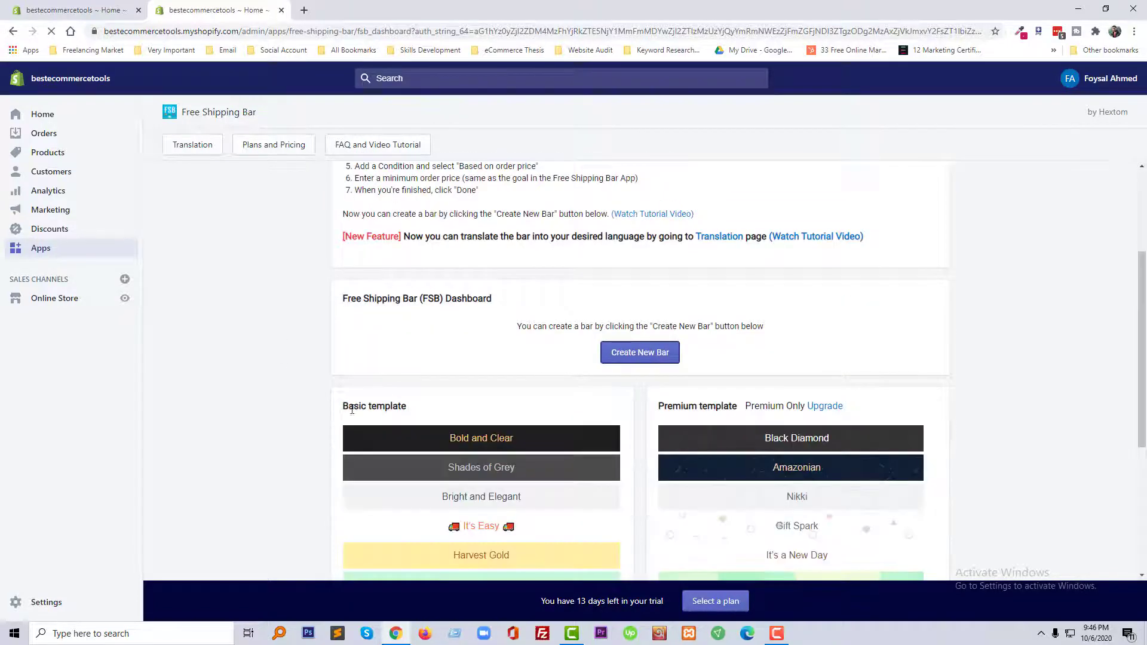
mouse_move(439, 418)
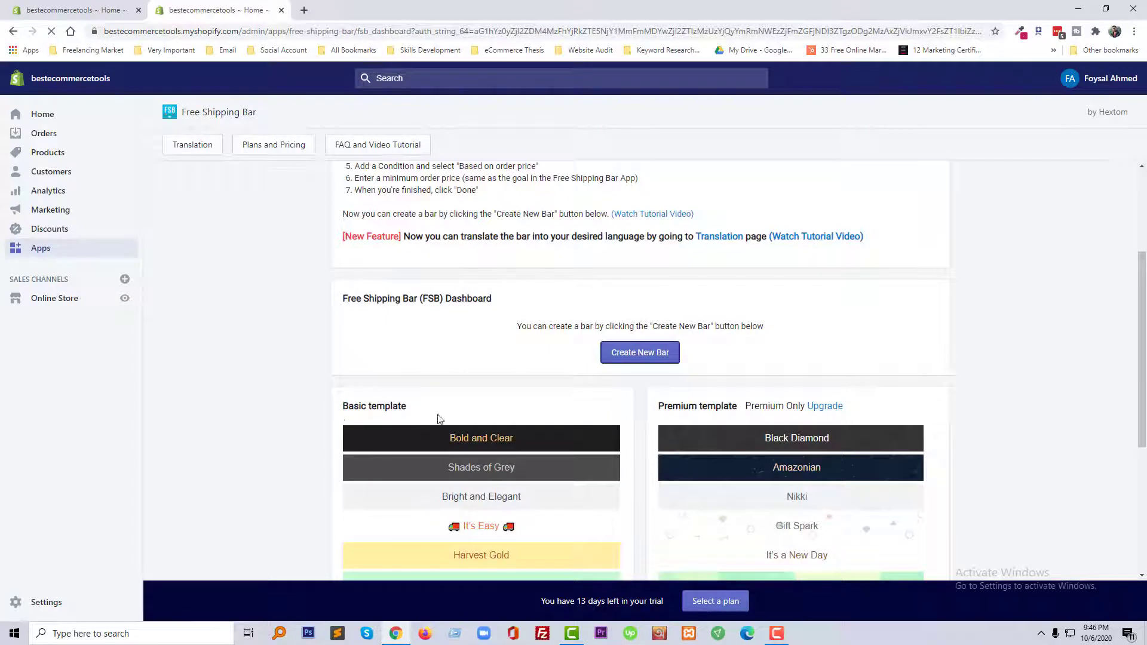
mouse_move(387, 373)
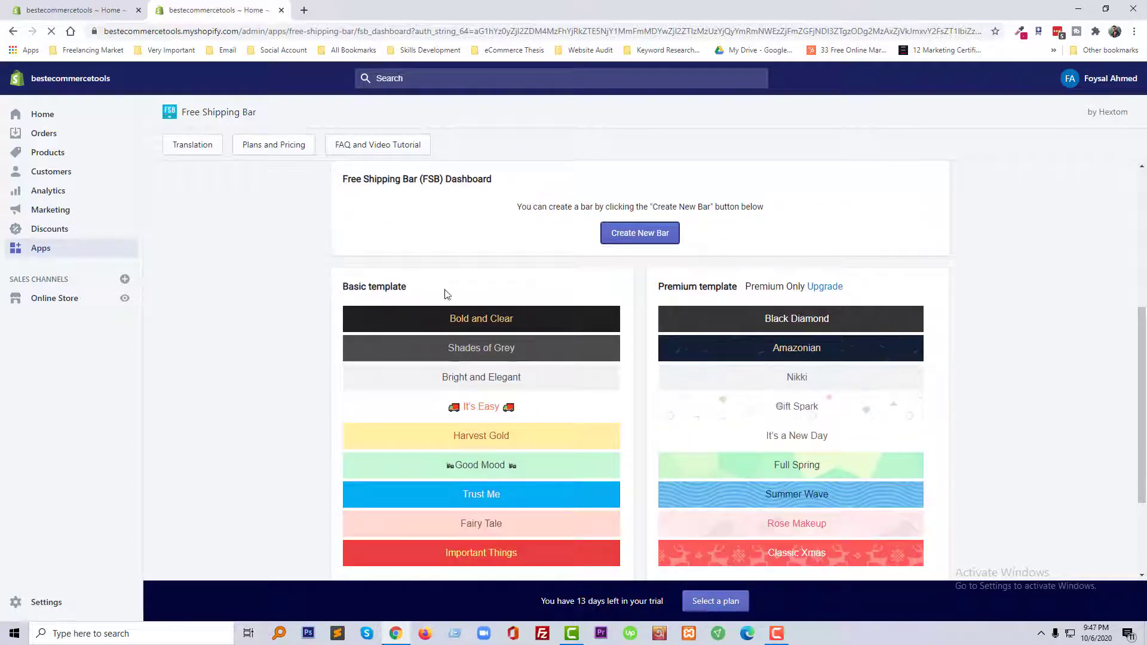
Step: Review the new bar's default messages, $100 goal, top-bar position and USD currency
scroll("down", 3)
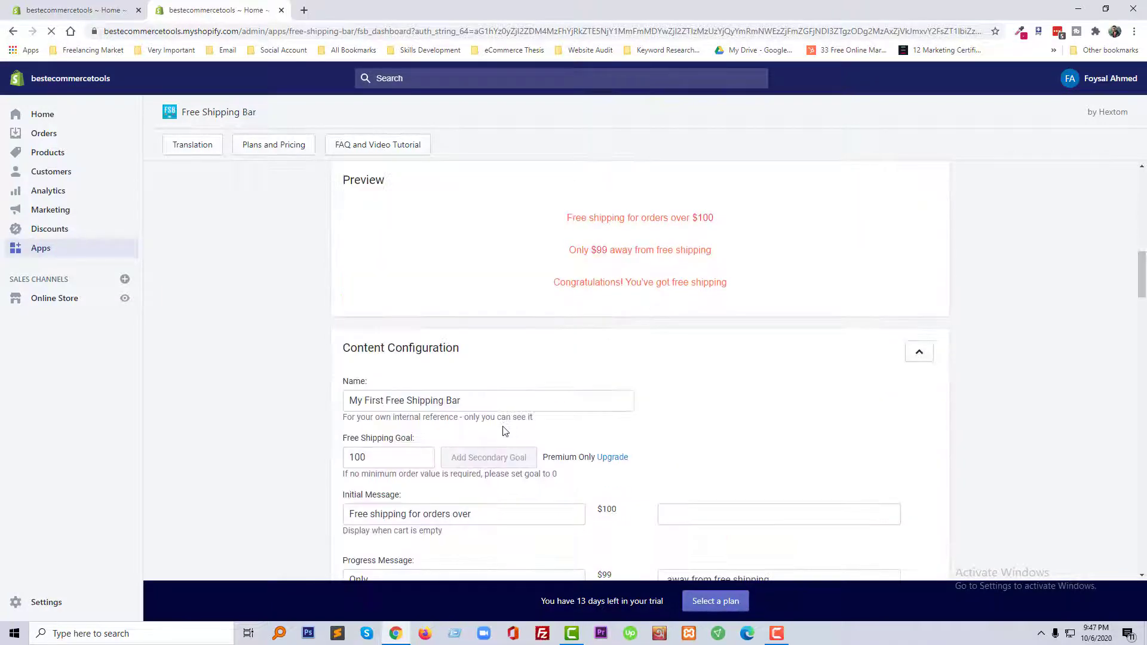
scroll("down", 3)
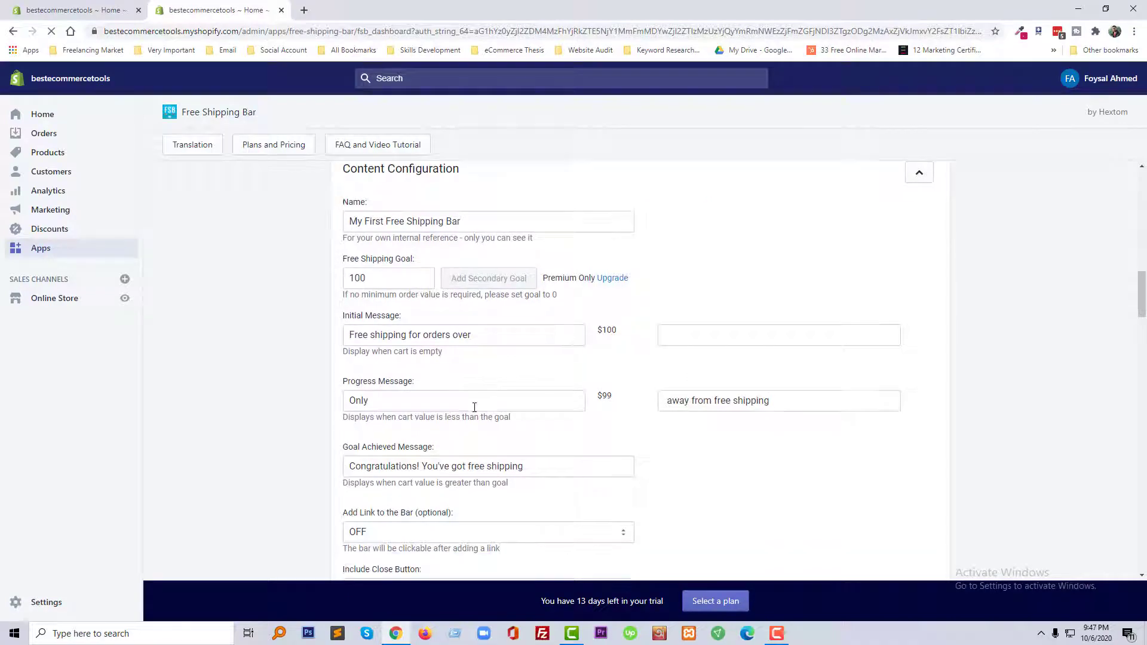
scroll("down", 3)
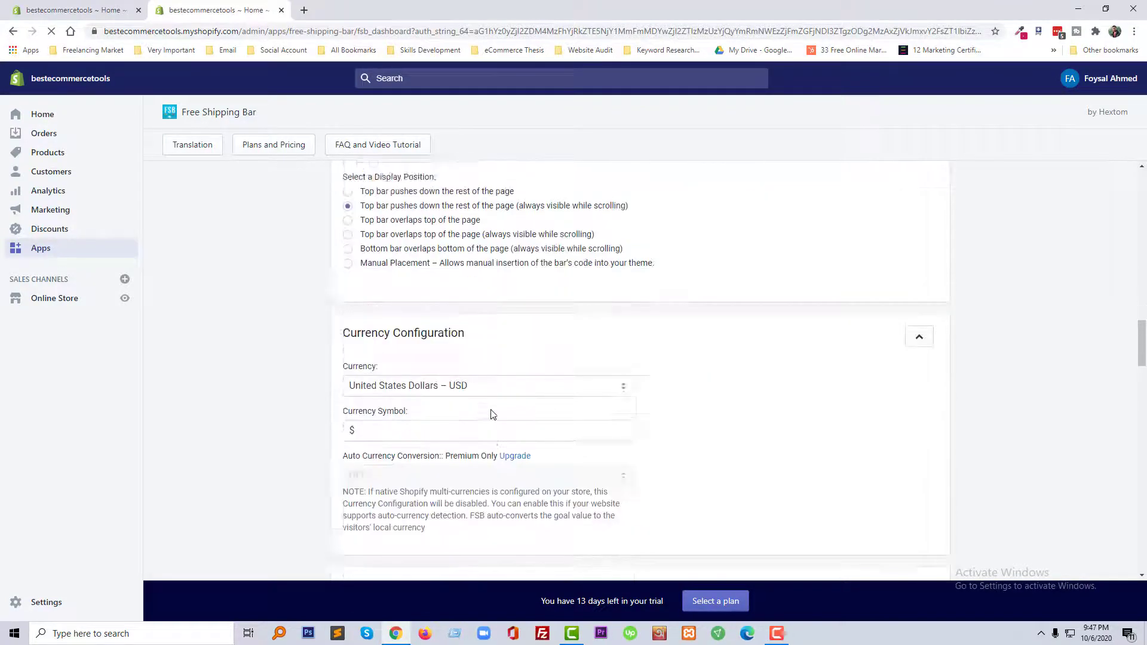
scroll("up", 3)
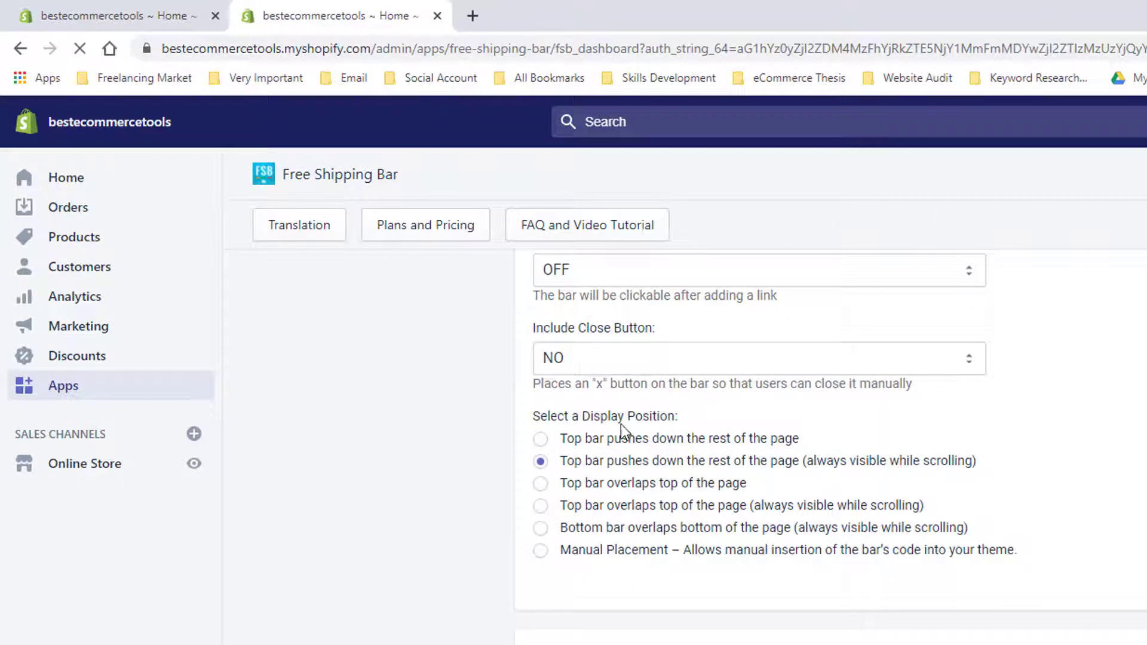
scroll("up", 3)
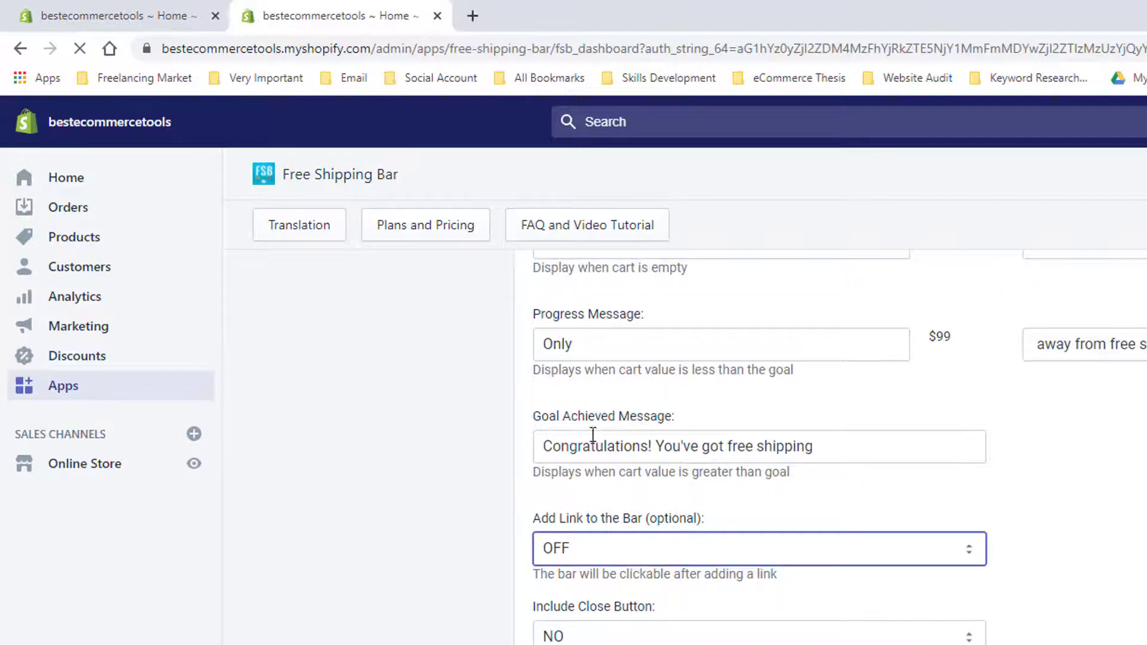
scroll("down", 3)
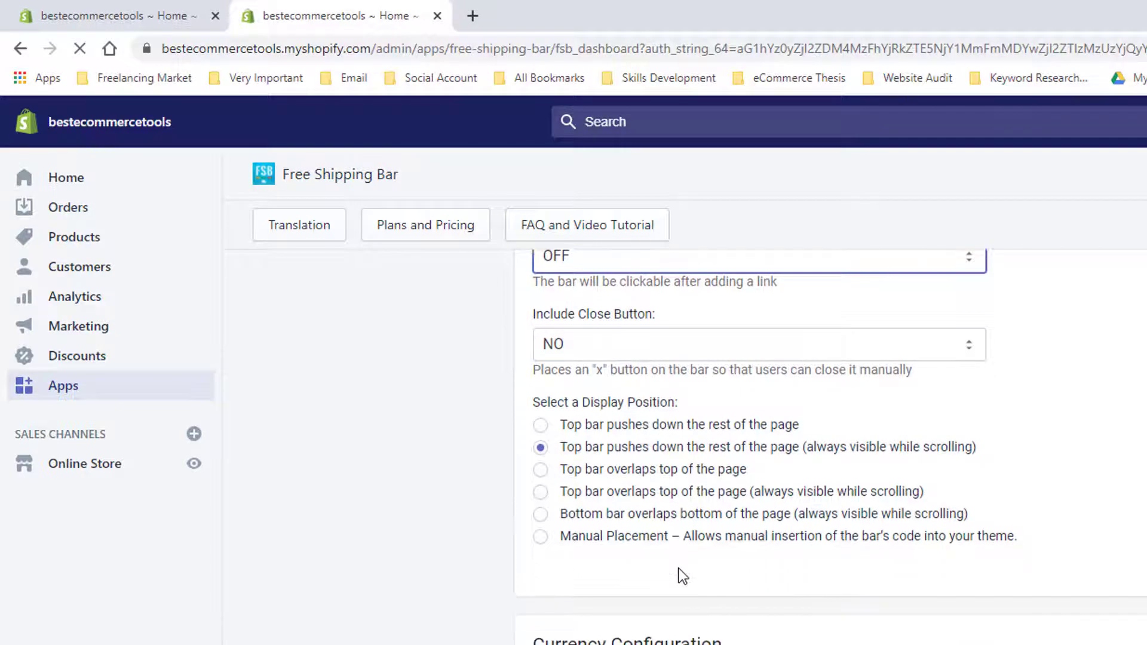
scroll("down", 3)
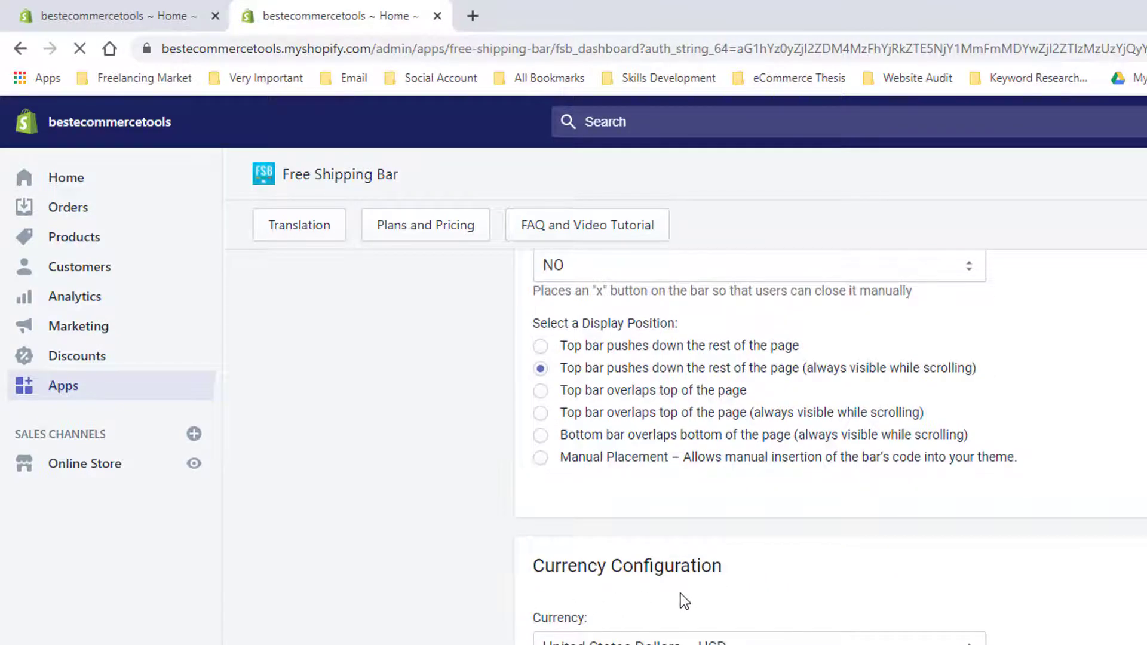
scroll("down", 3)
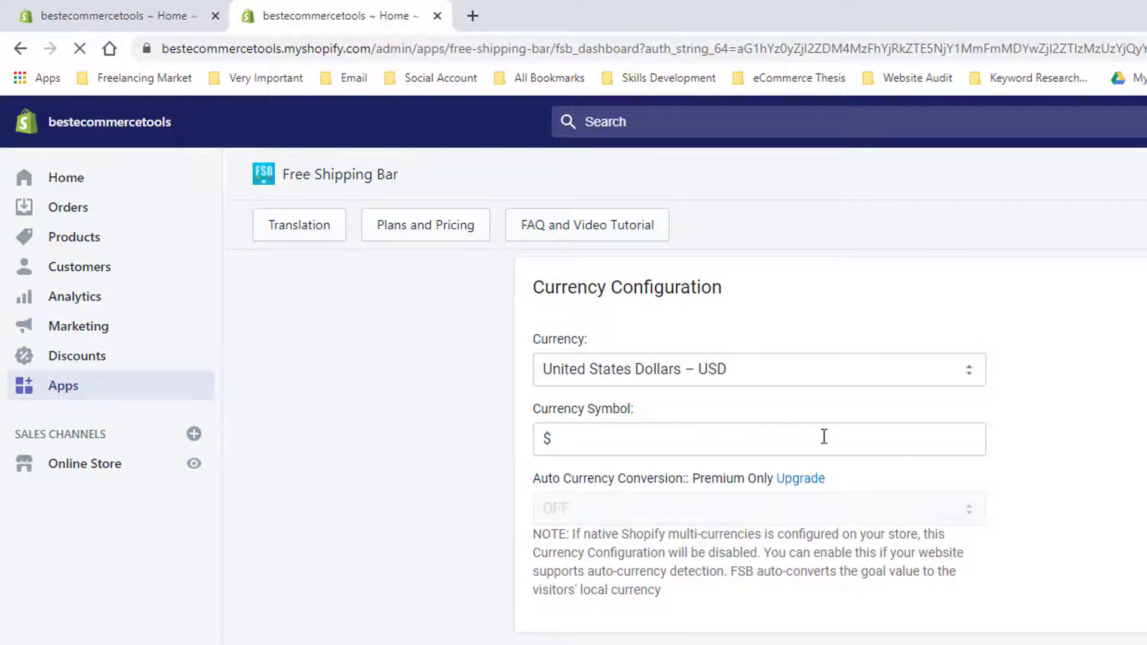
scroll("down", 3)
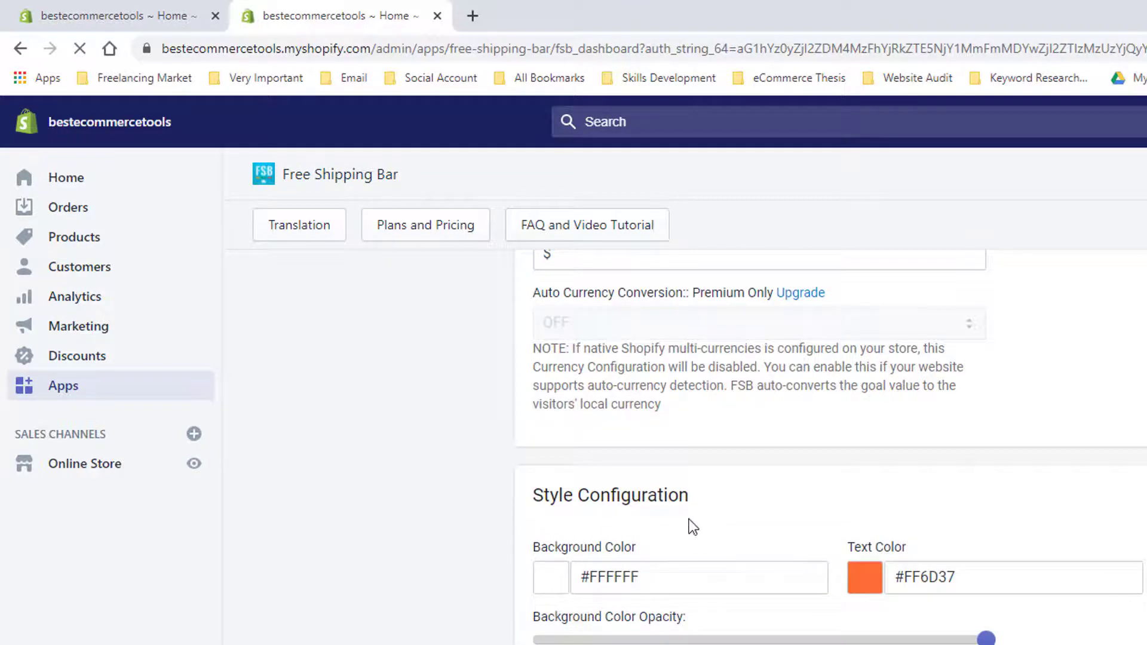
scroll("down", 3)
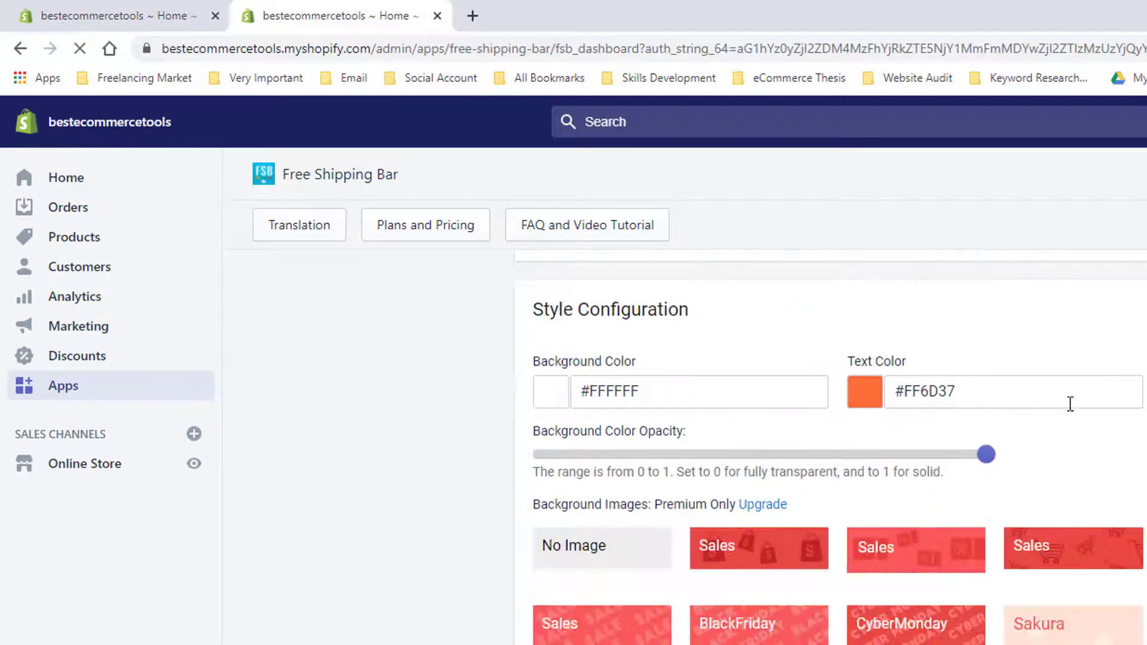
mouse_move(638, 446)
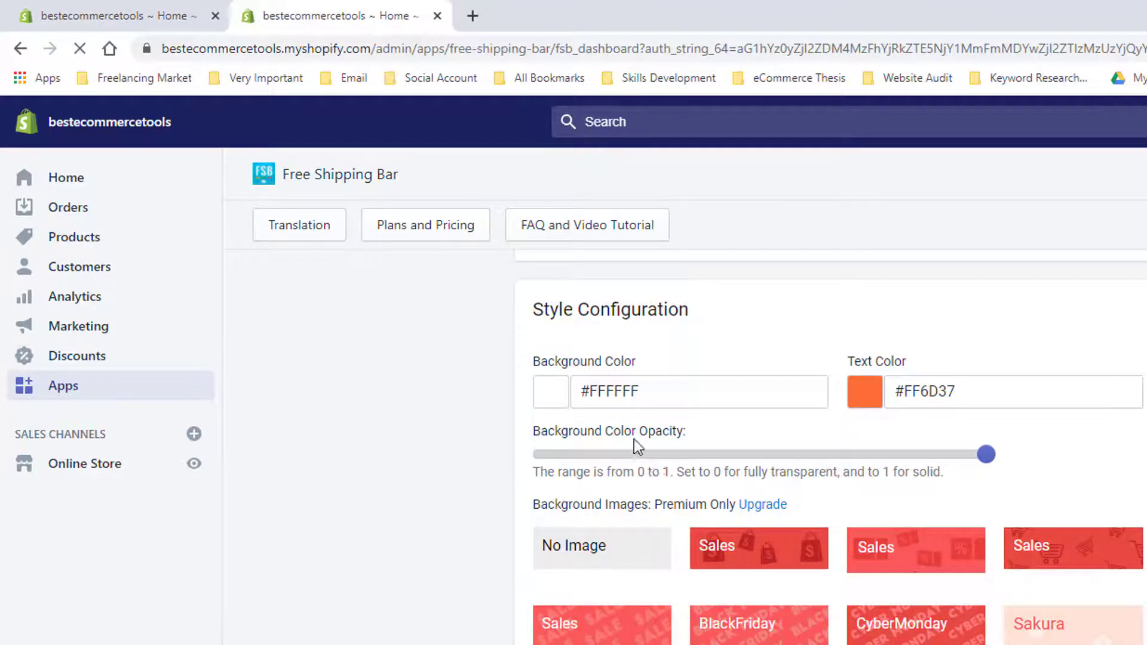
scroll("down", 3)
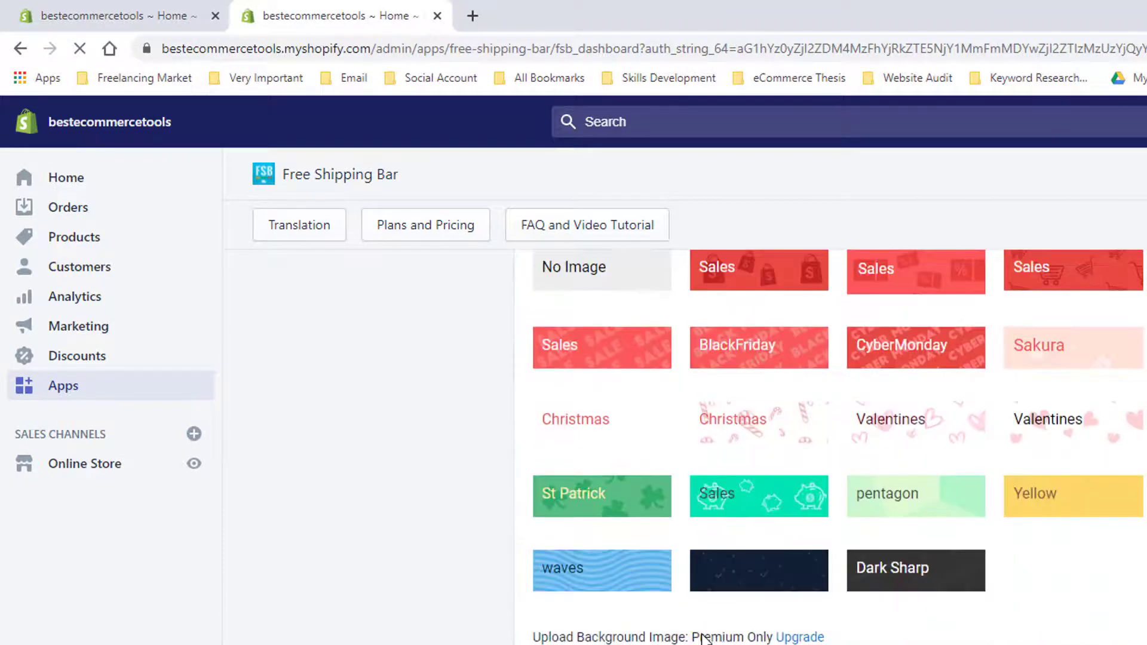
scroll("down", 3)
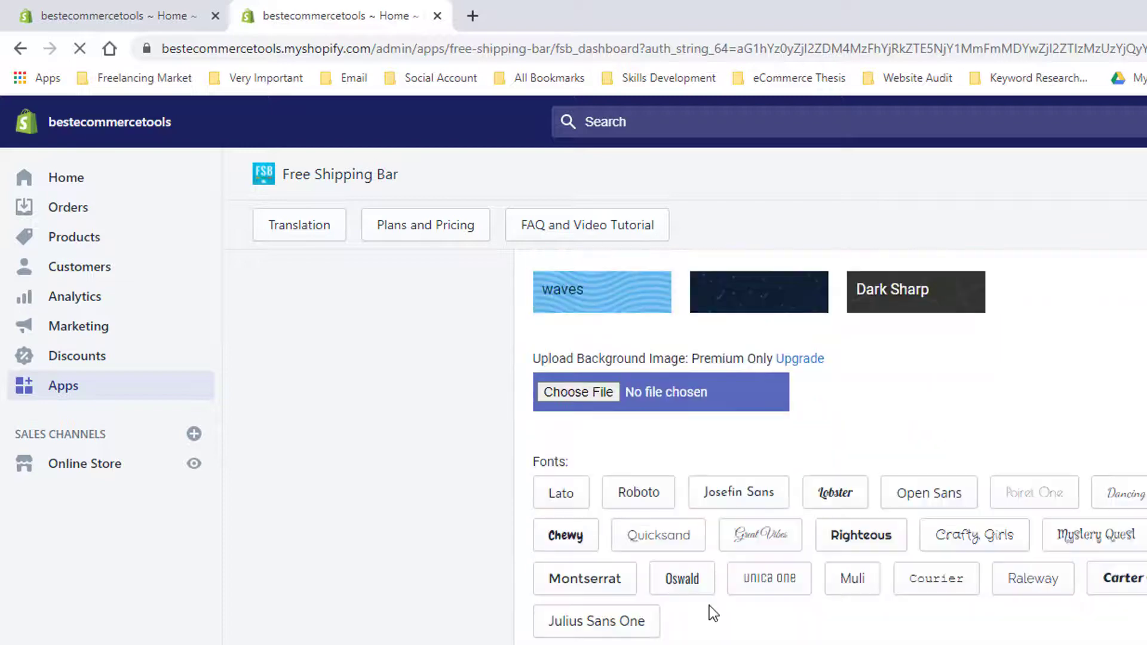
scroll("down", 3)
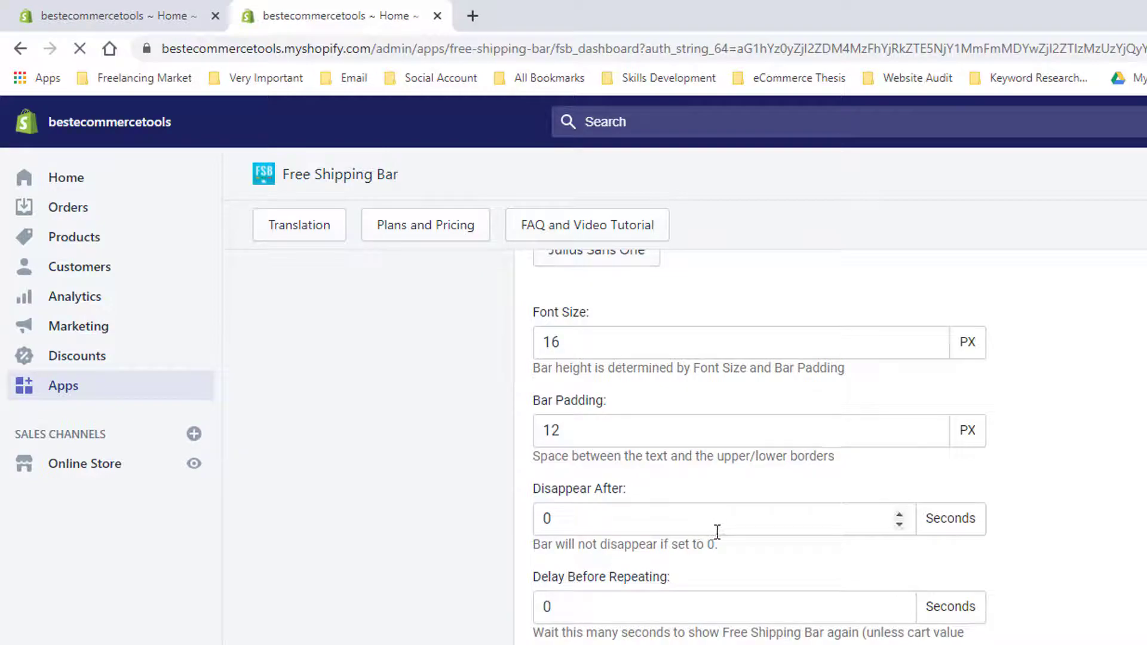
scroll("down", 3)
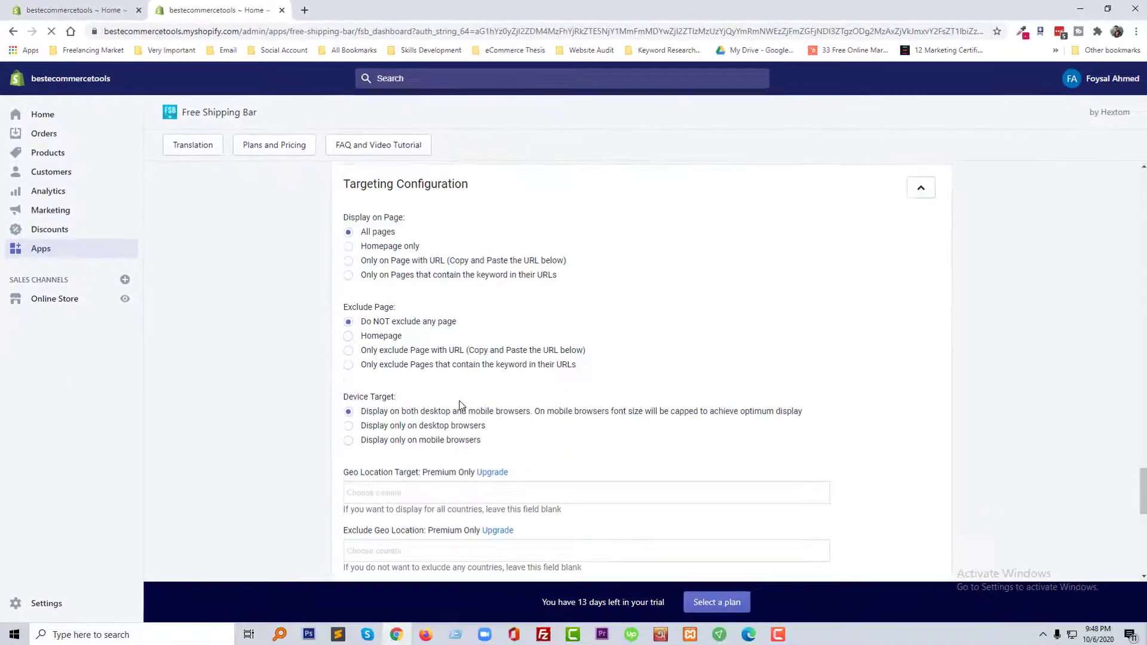
Step: Save the new bar and acknowledge the Bar Created Successfully confirmation
scroll("down", 3)
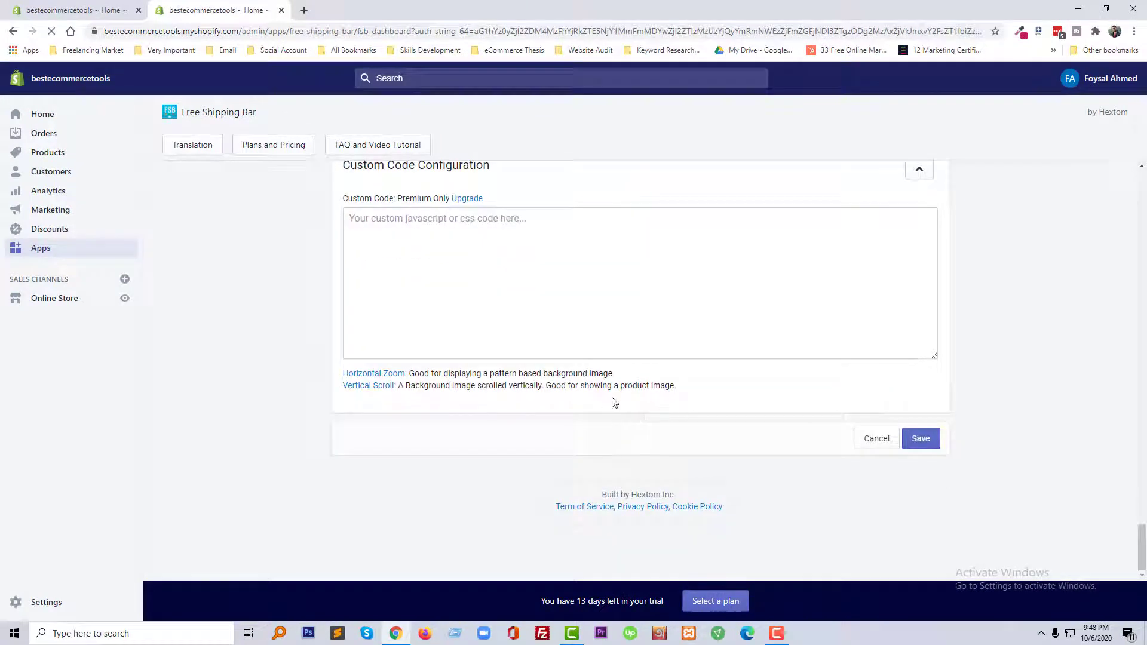
left_click(921, 438)
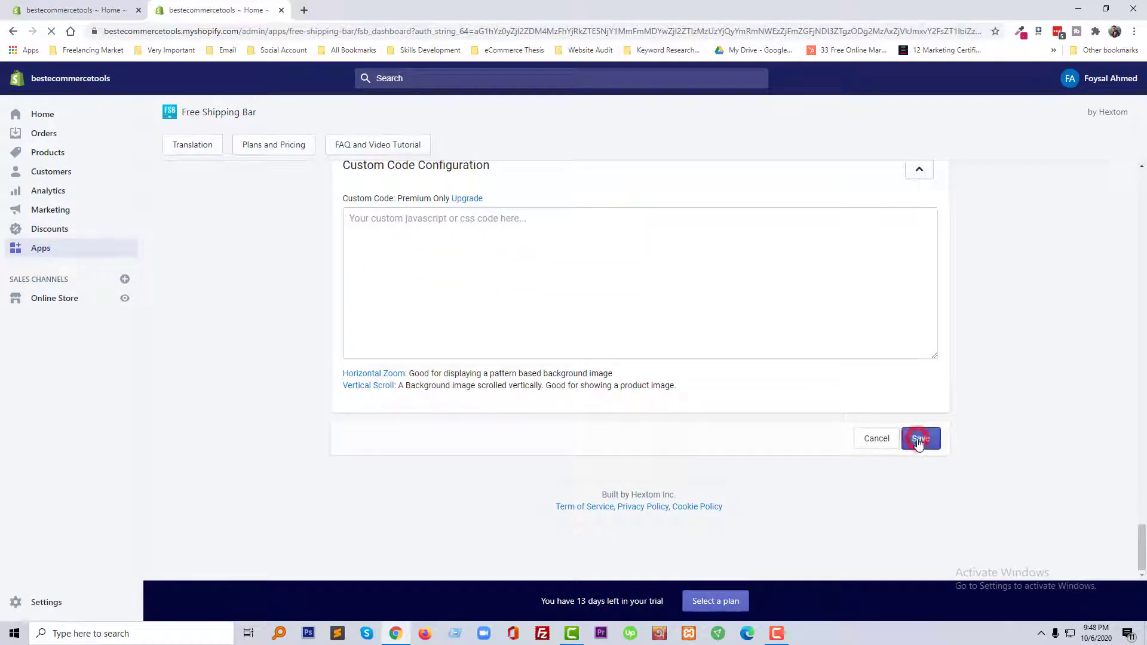
left_click(920, 438)
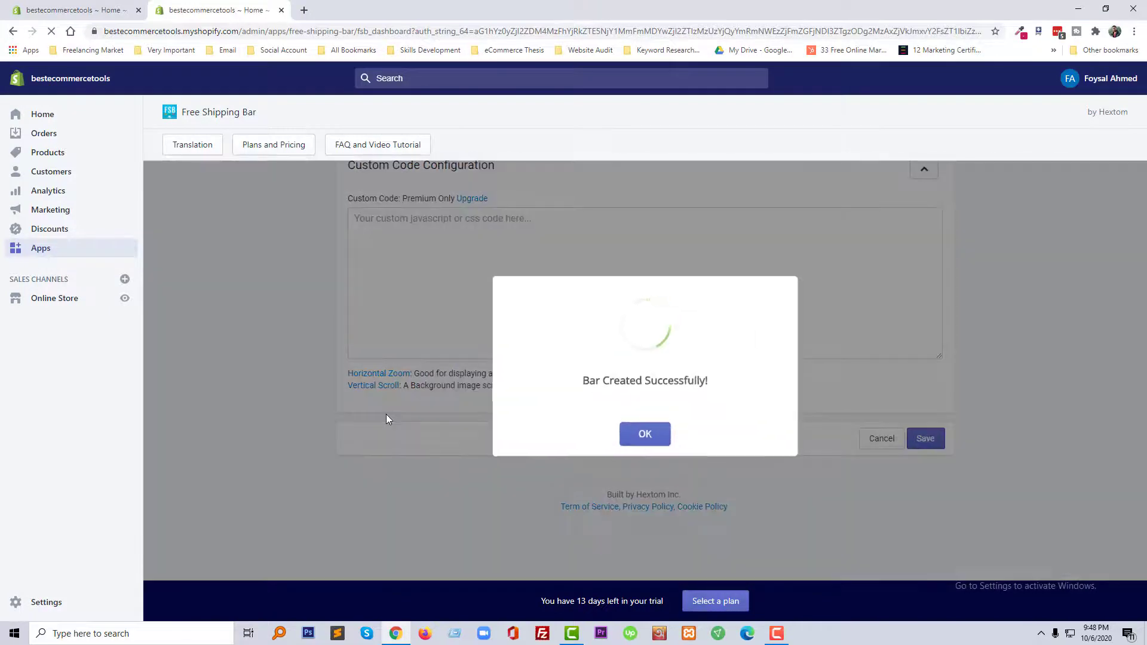
left_click(644, 433)
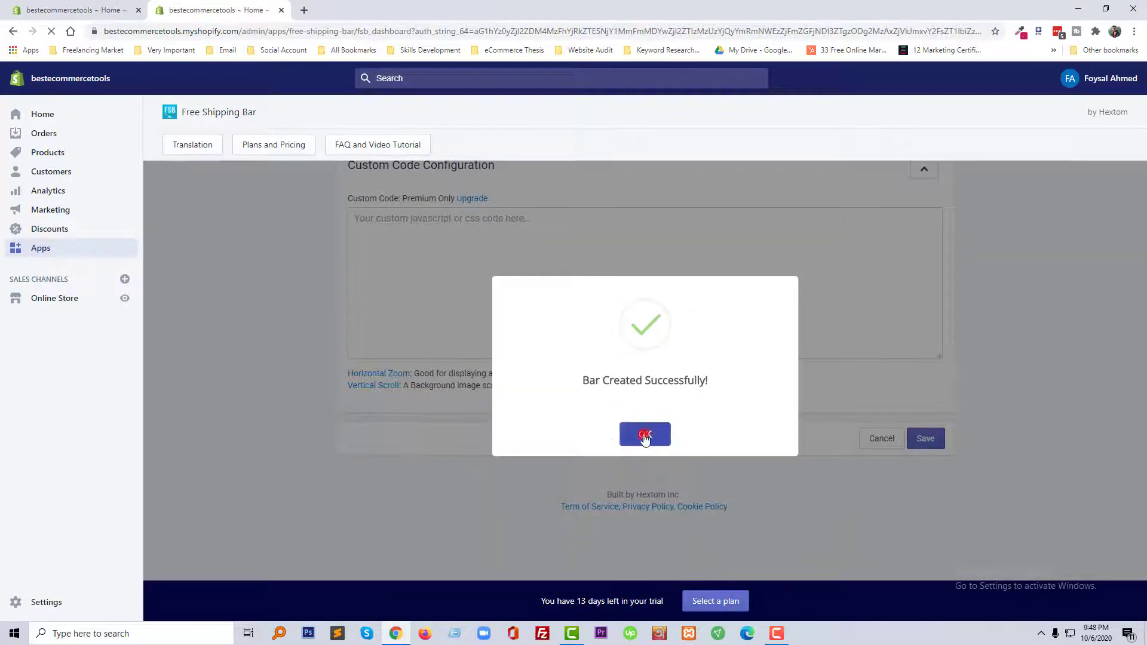
left_click(645, 434)
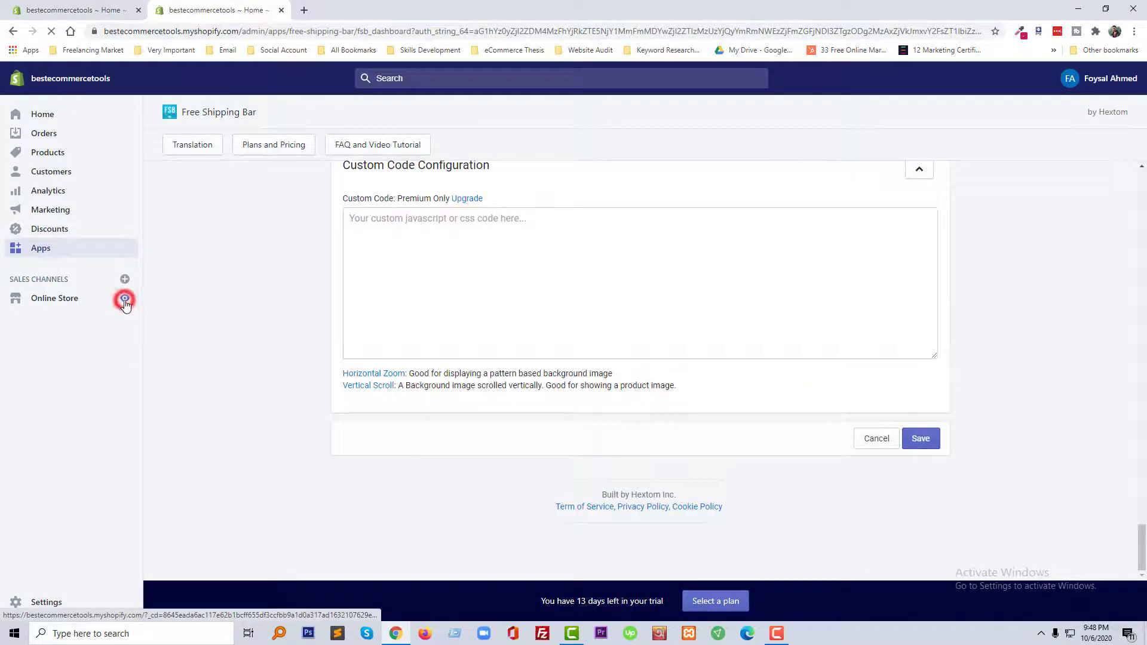
Step: Preview the online store to see the free shipping bar atop the Products catalog
left_click(124, 299)
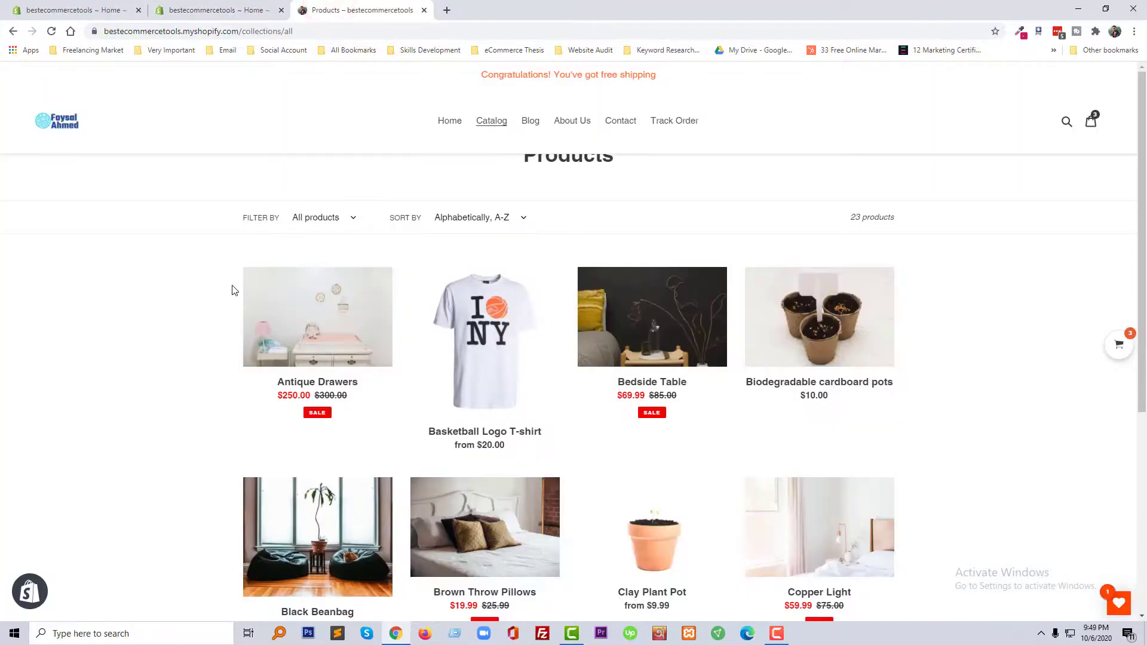
mouse_move(69, 333)
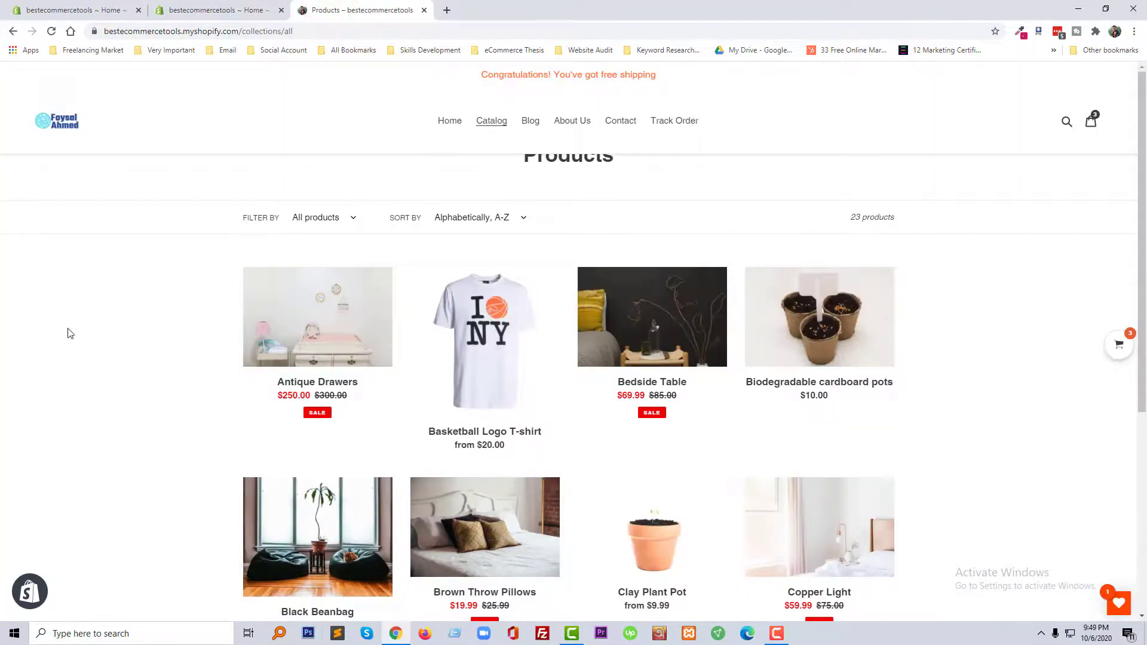
mouse_move(681, 81)
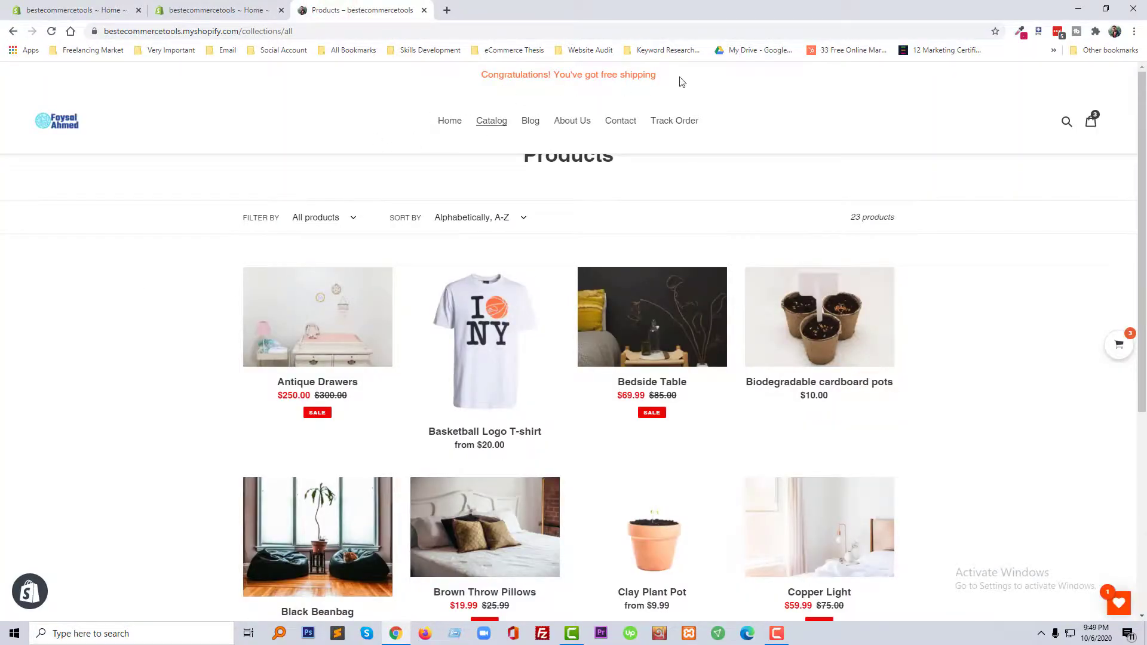